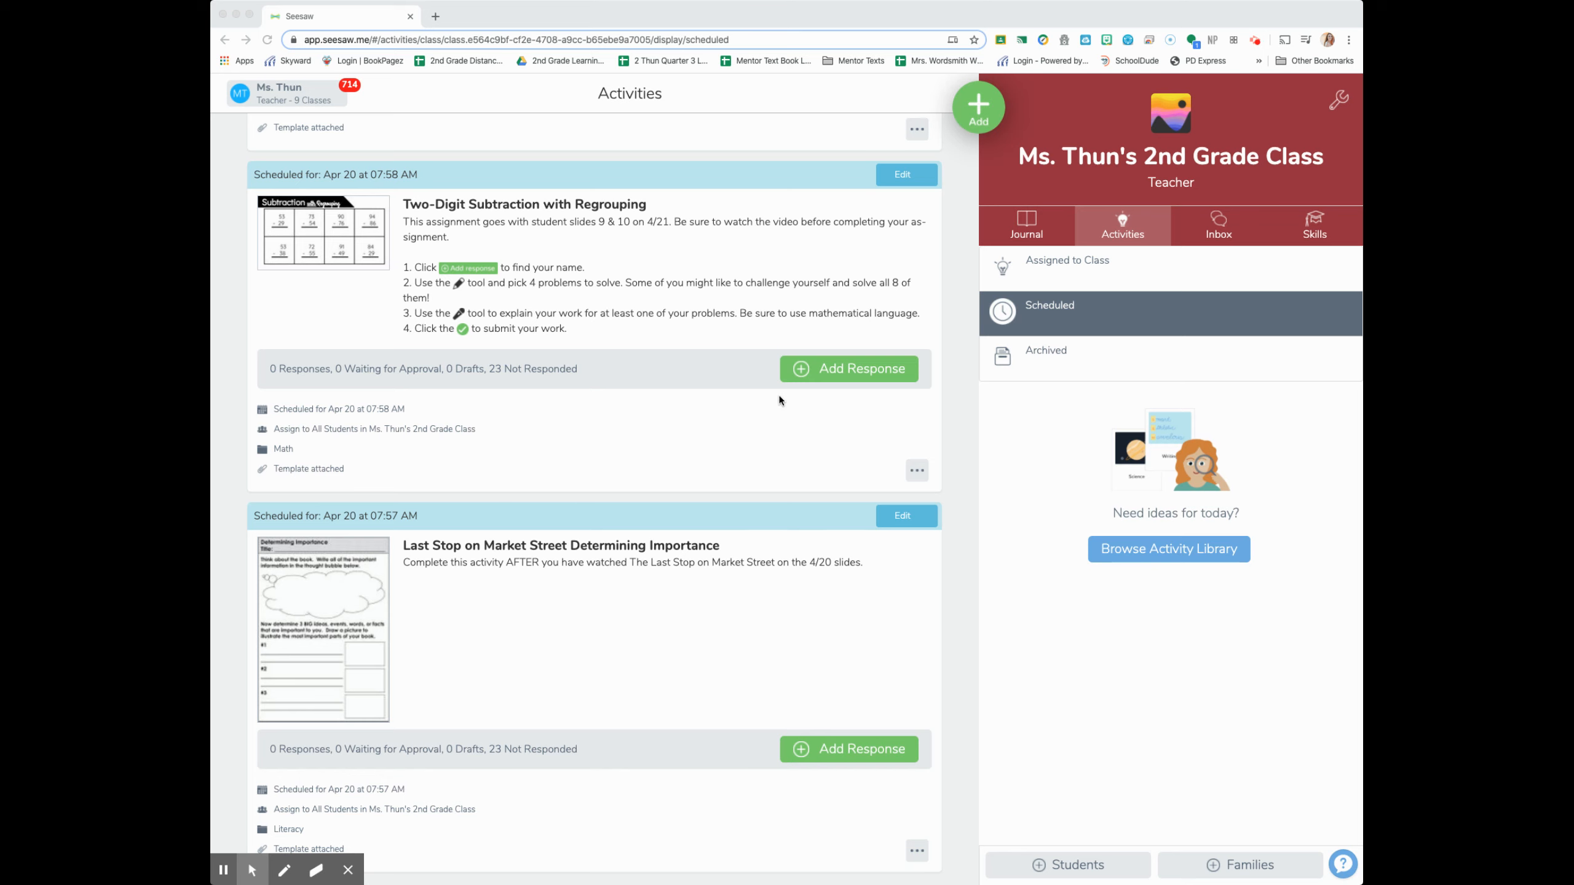
pyautogui.moveTo(403, 555)
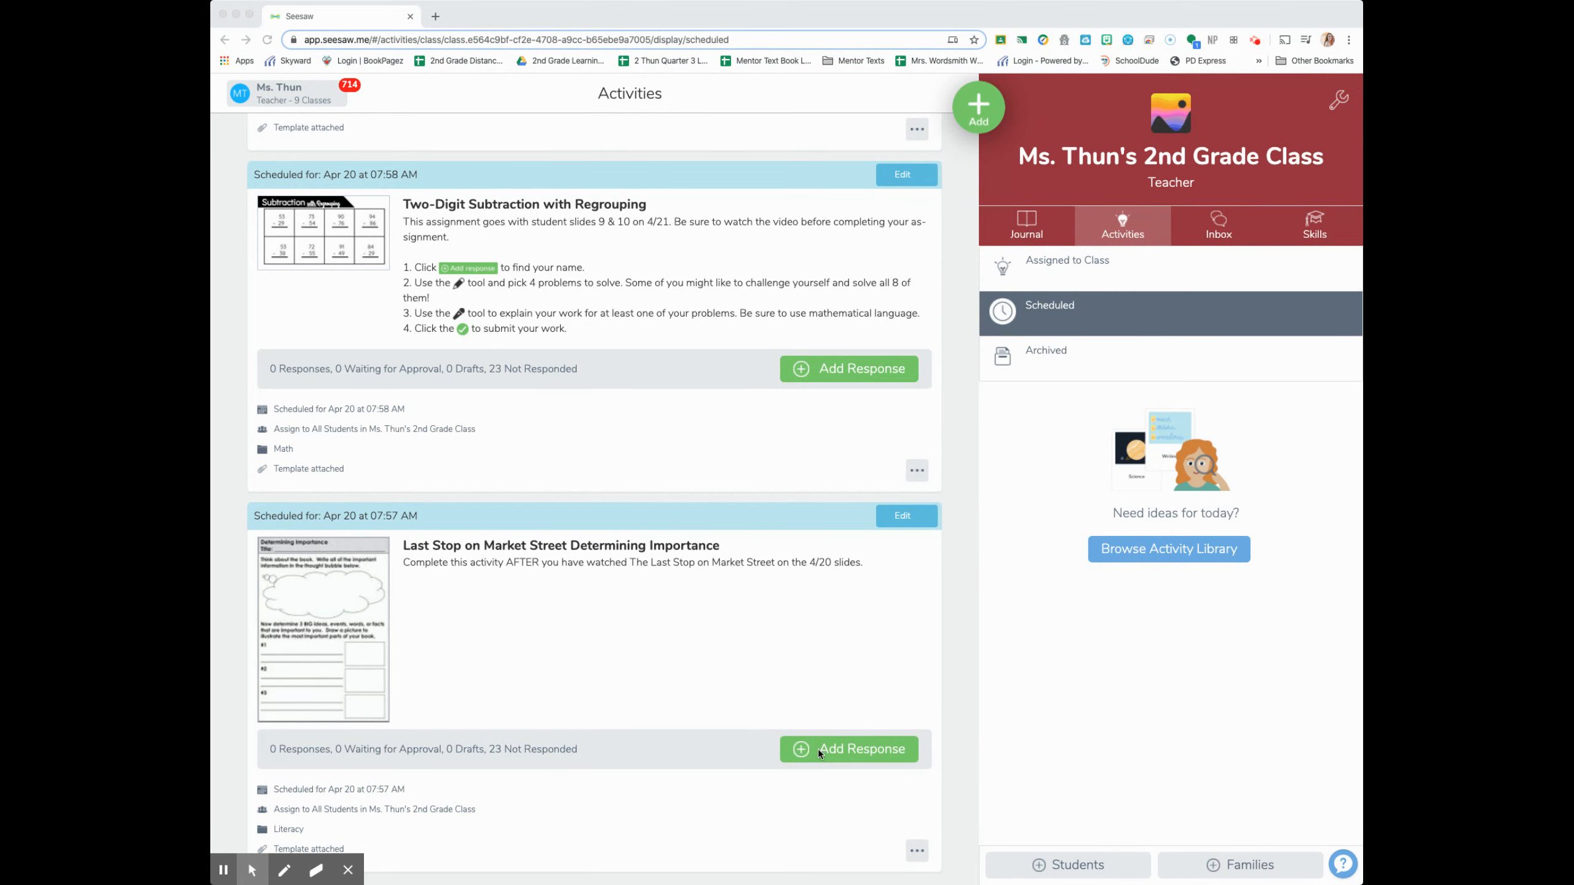
pyautogui.moveTo(371, 603)
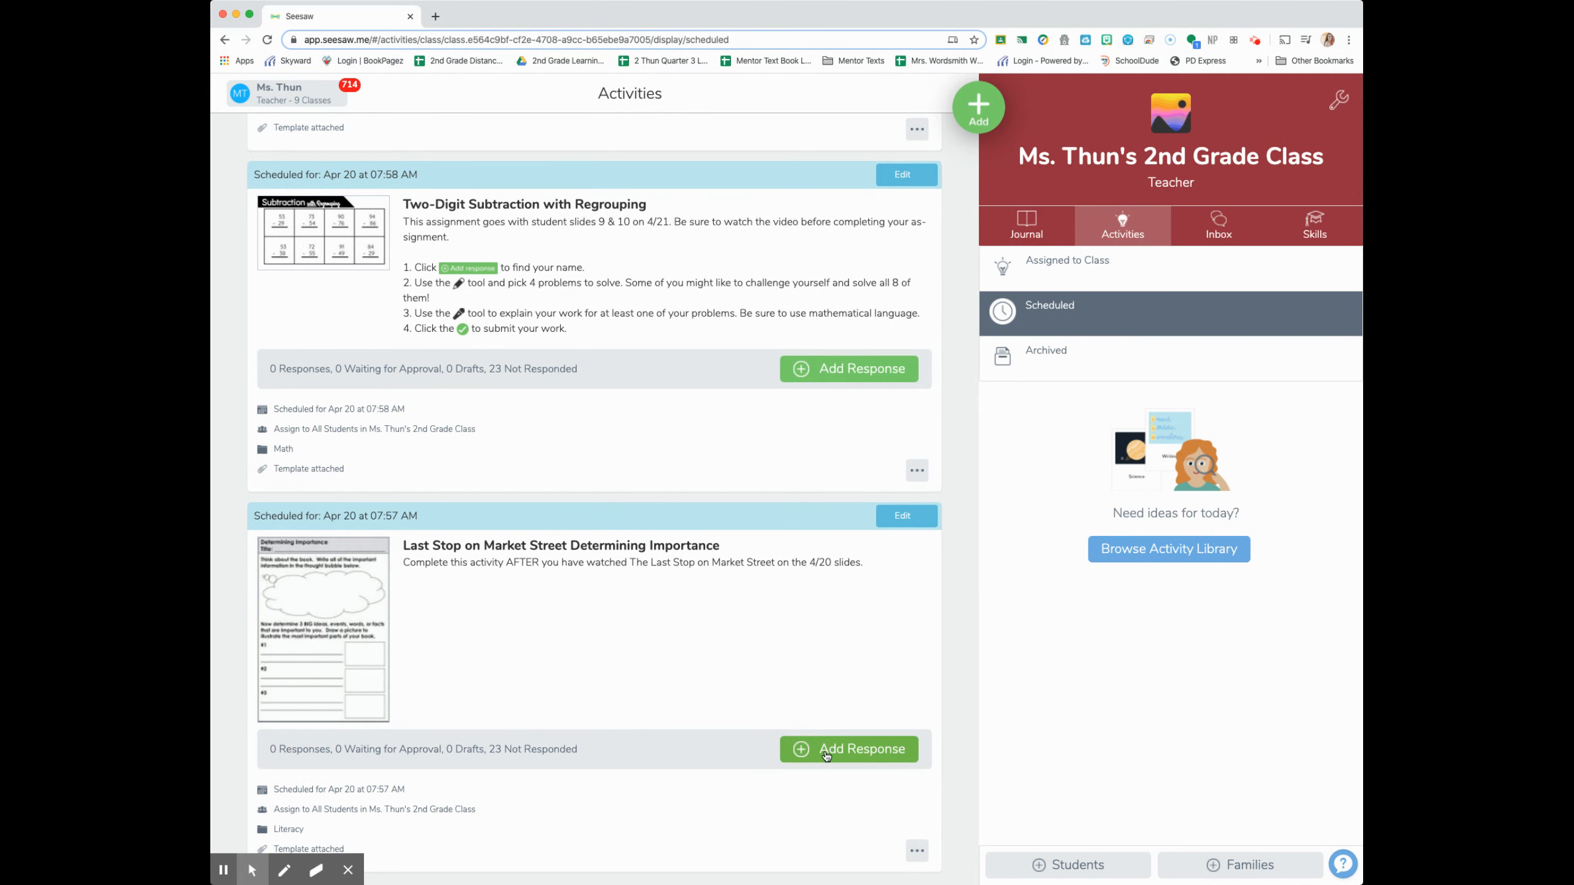
# Add a response to the Last Stop on Market Street Determining Importance activity
pyautogui.click(847, 749)
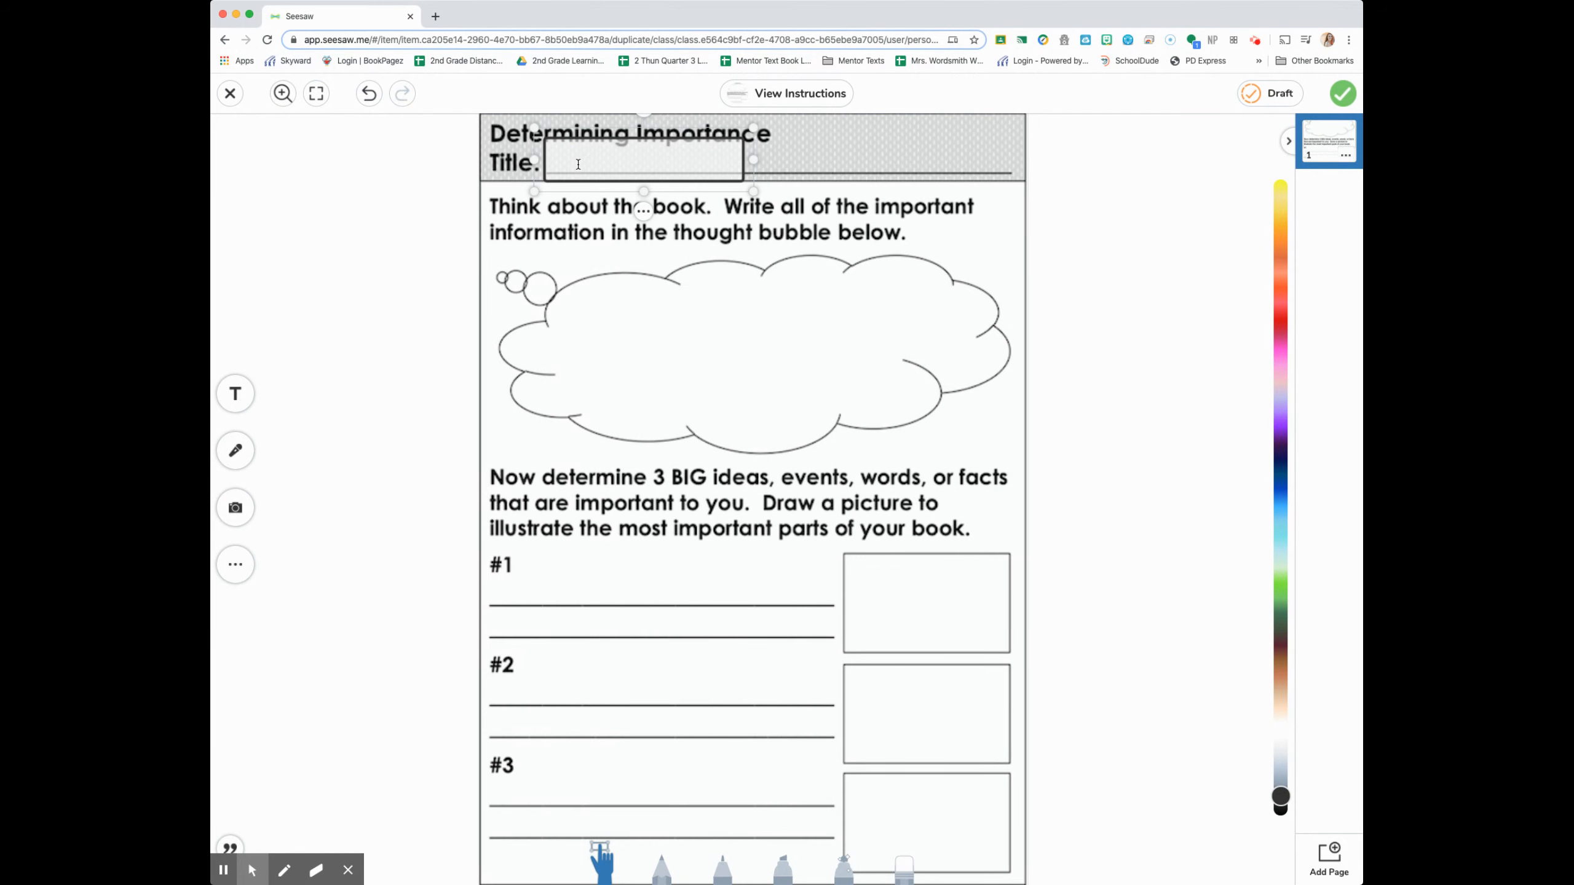
# Enter 'Last Stop on Market Street' in a text box on the worksheet's title line
pyautogui.write('Last Stop on')
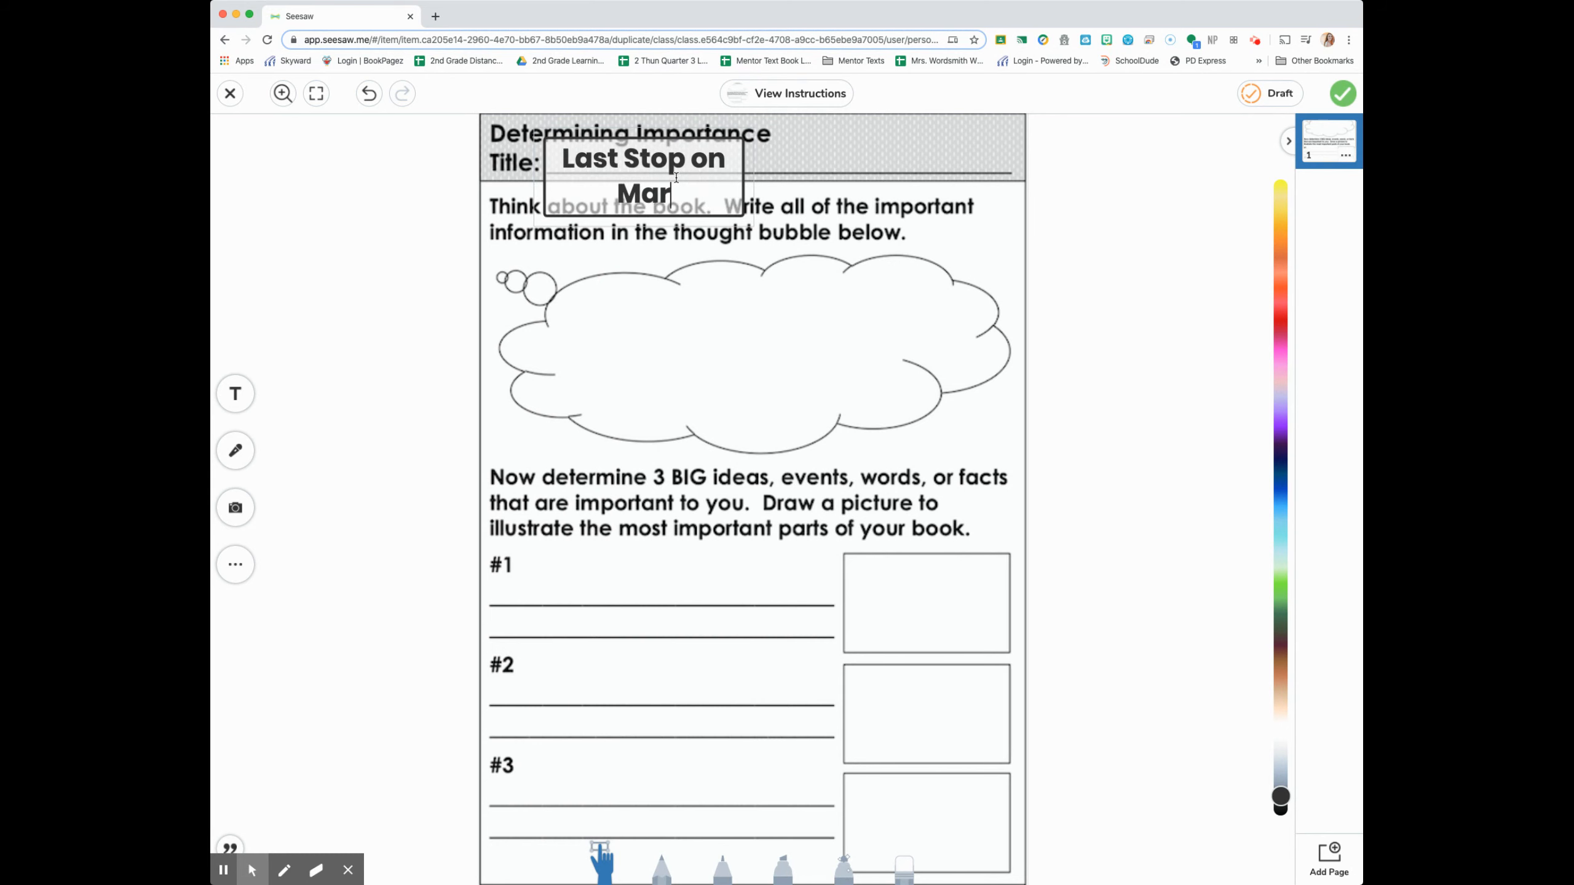
pyautogui.write('Market Street')
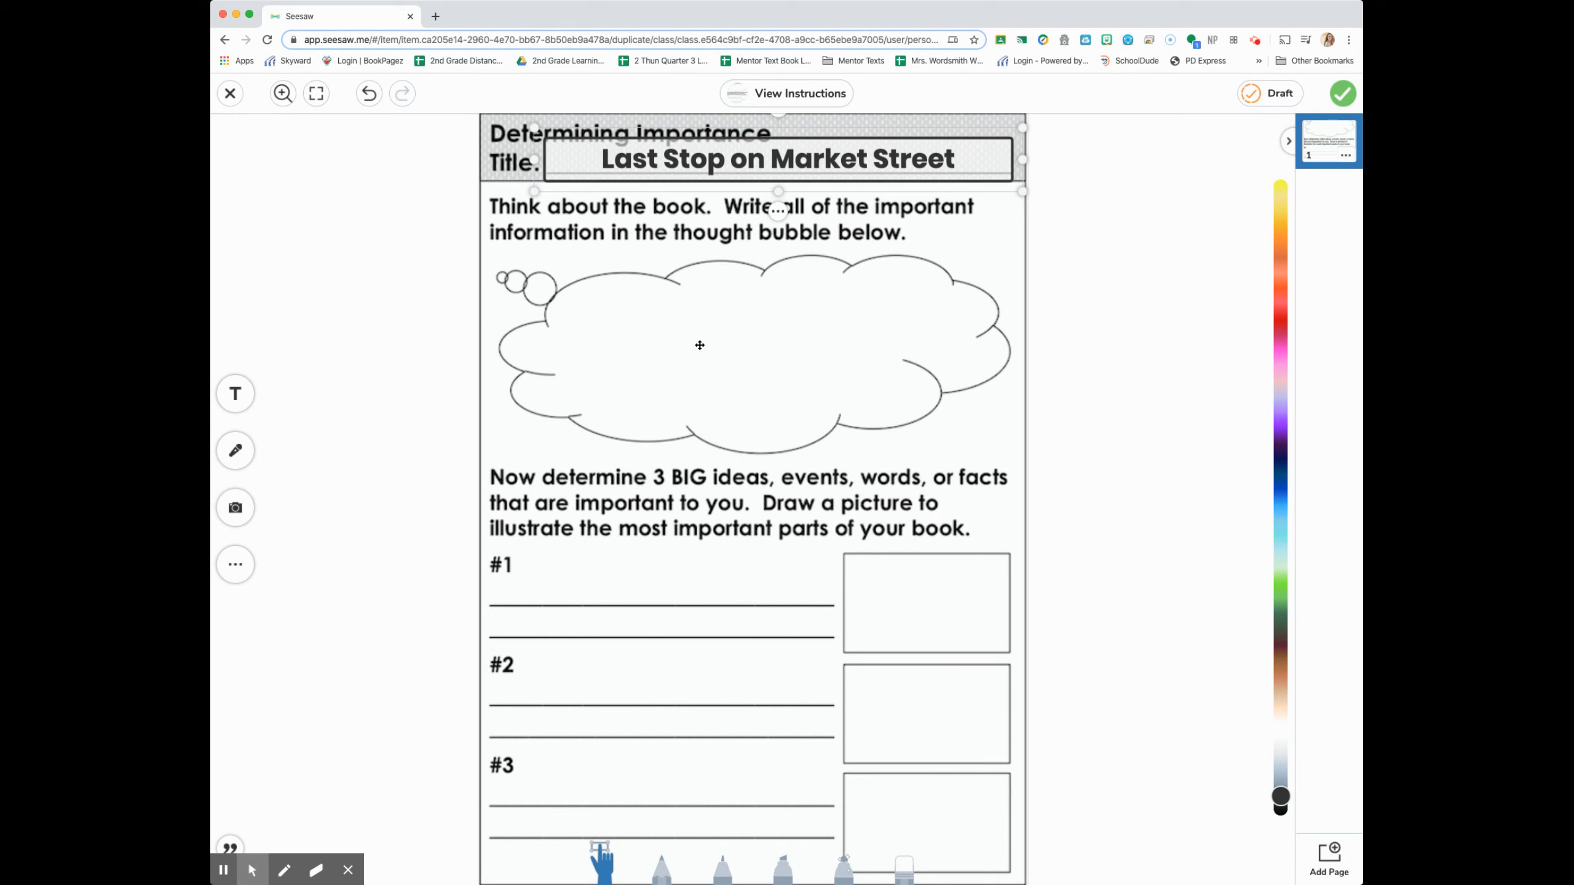
pyautogui.moveTo(708, 341)
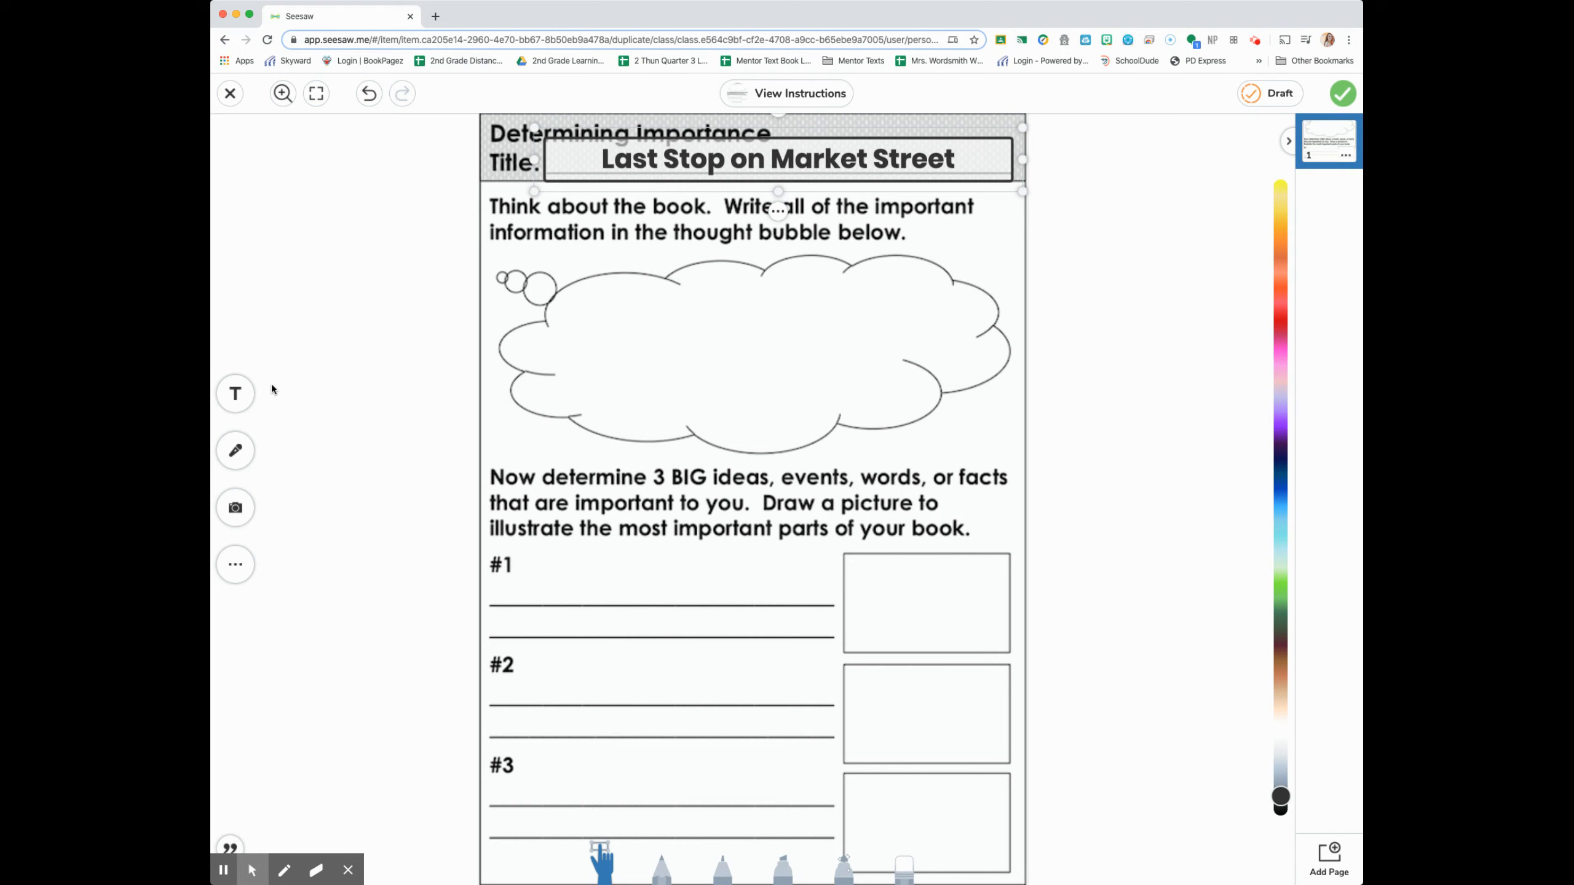
pyautogui.moveTo(237, 543)
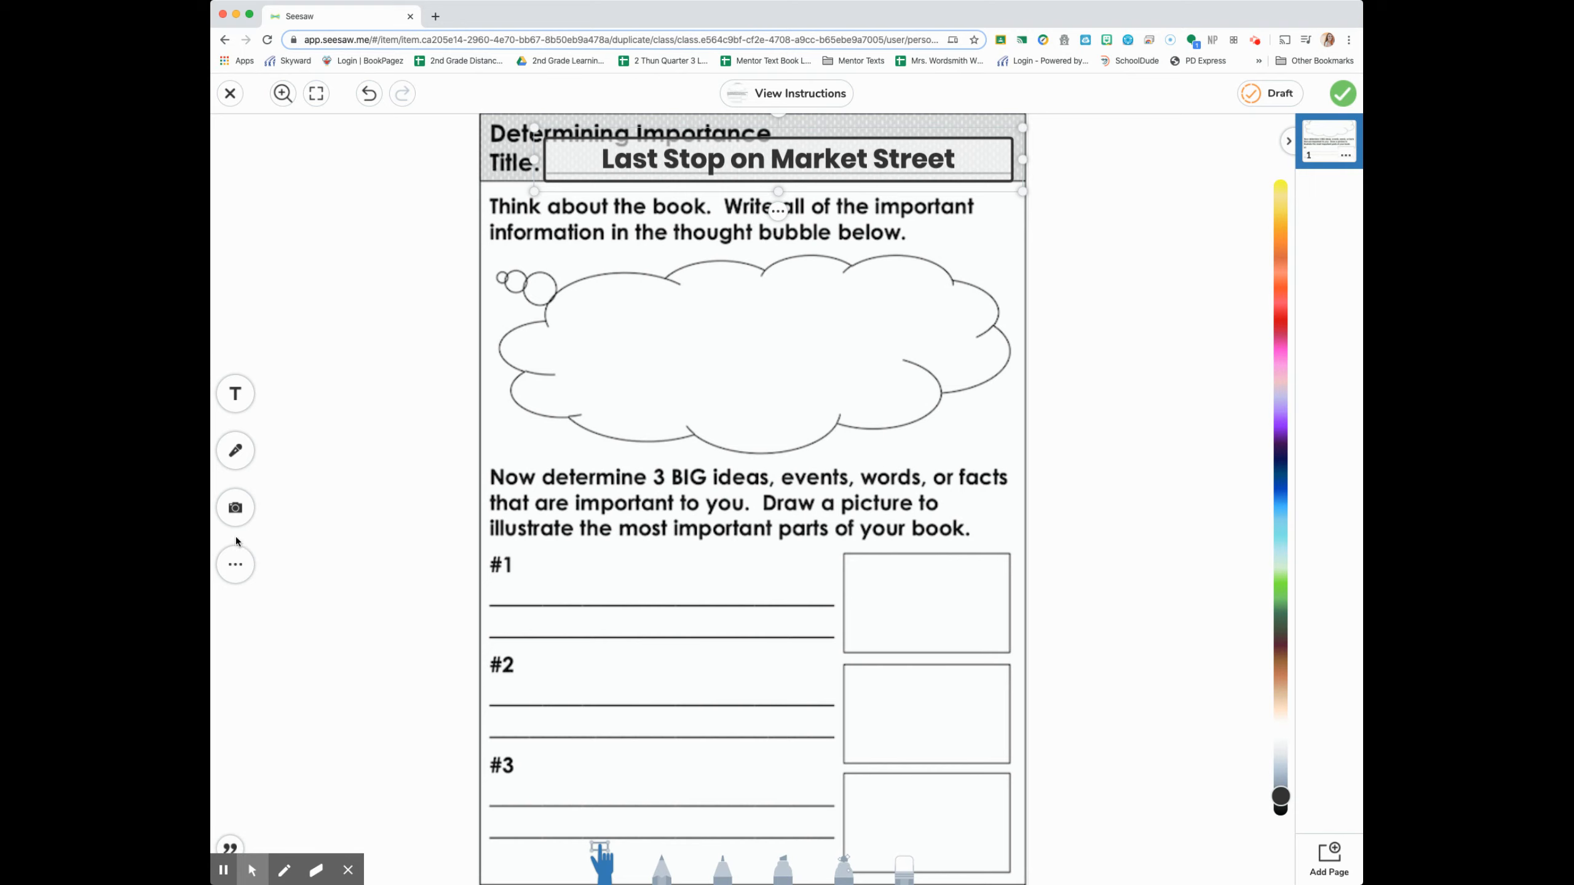
pyautogui.moveTo(829, 455)
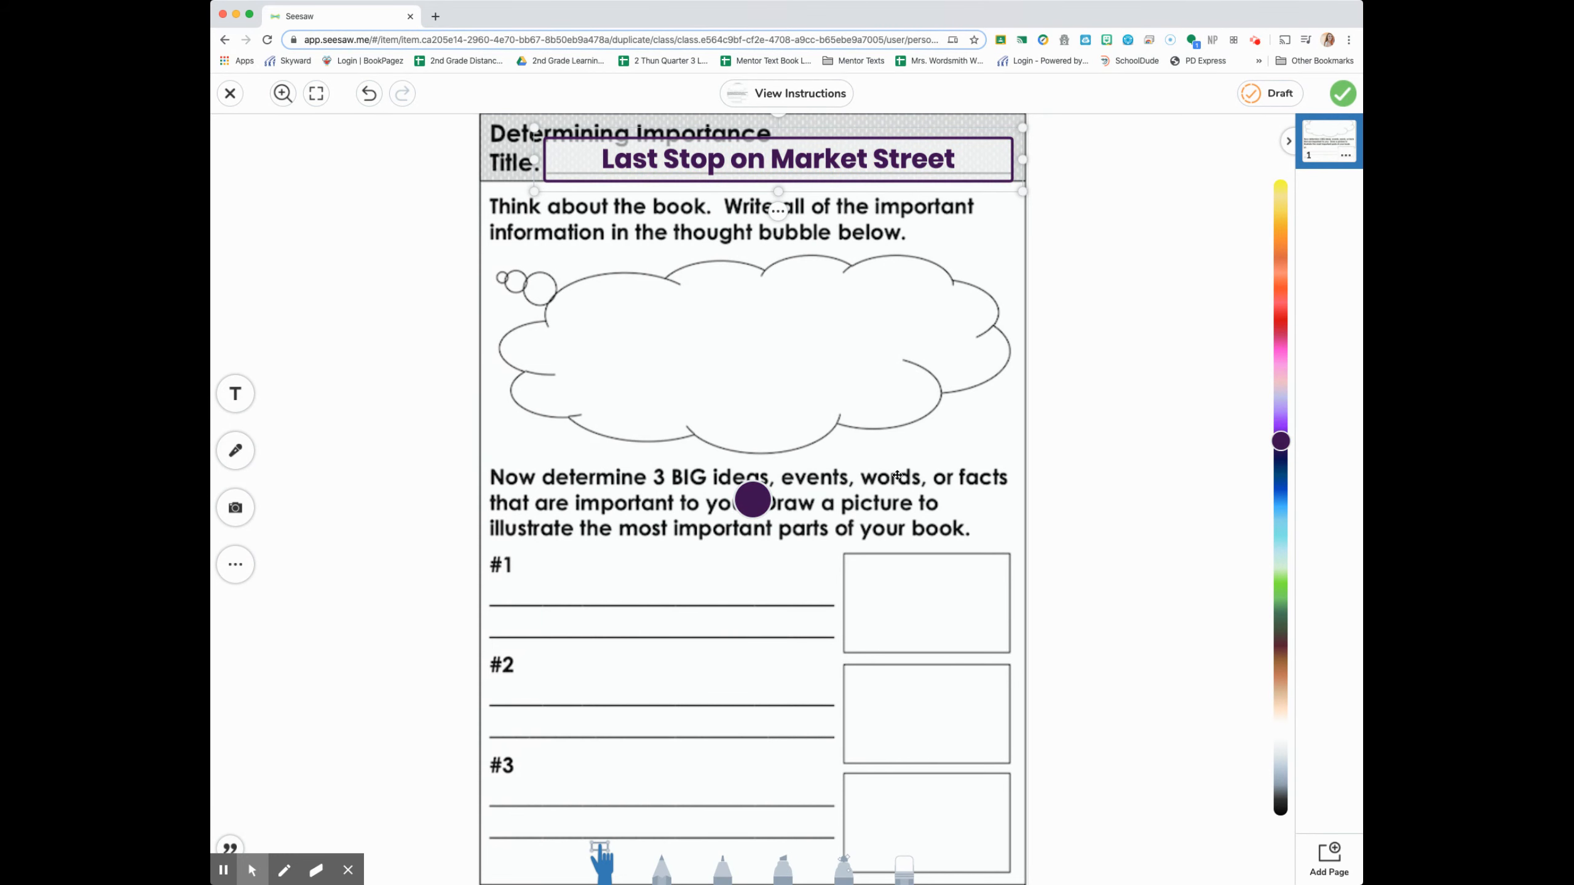
# Colour the title text dark purple and begin a new text box for the thought bubble
pyautogui.click(233, 450)
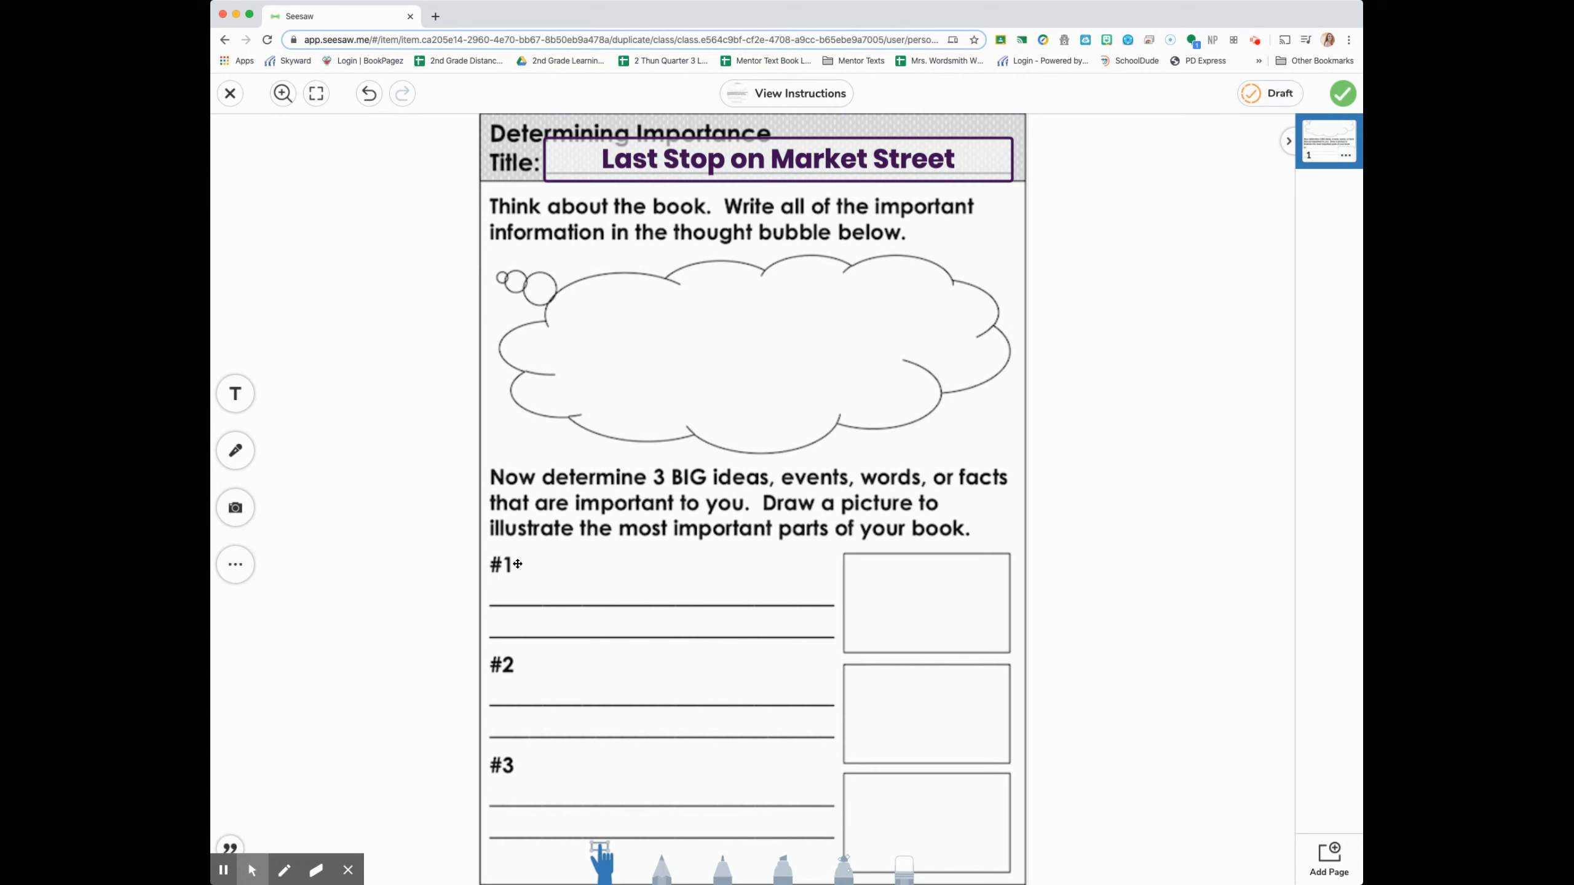
pyautogui.moveTo(235, 419)
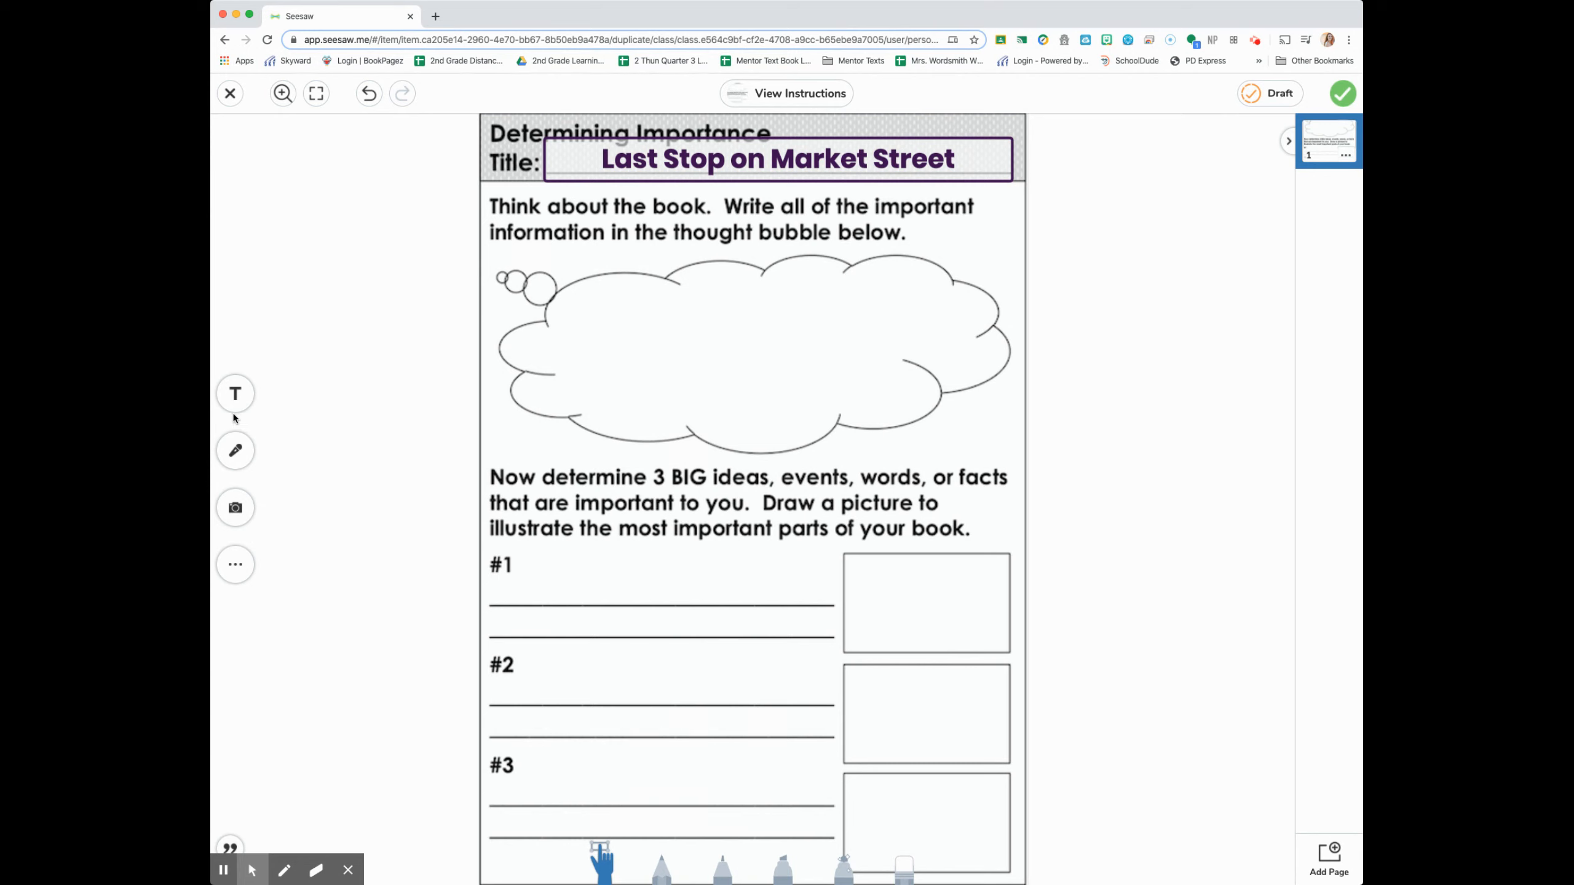
pyautogui.click(235, 393)
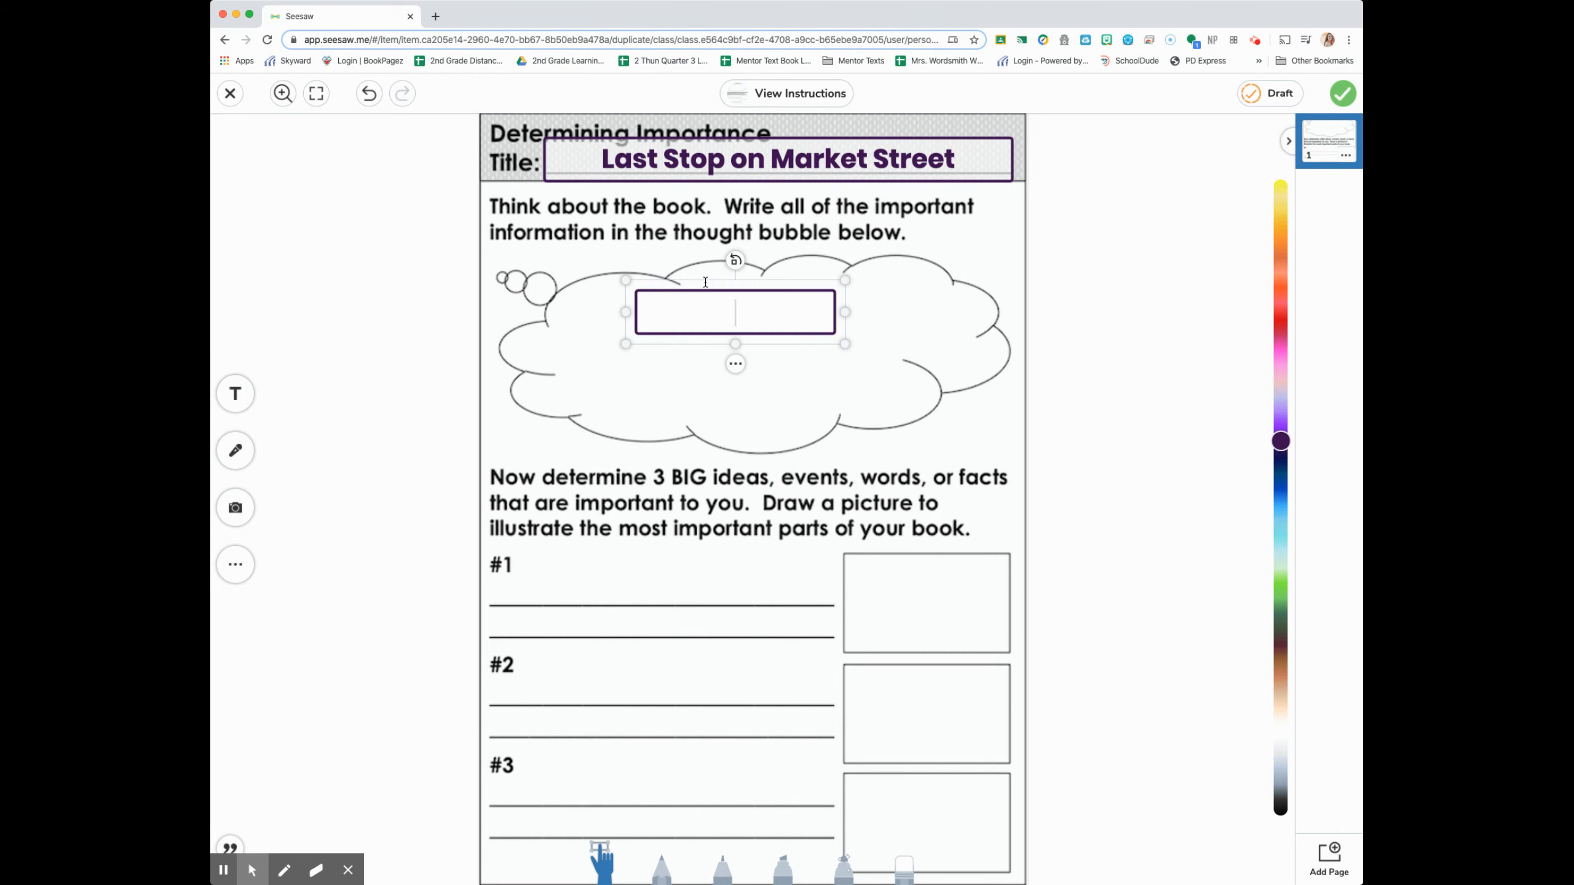
# Place a 'Big idea !' text box on the #1 line of the worksheet
pyautogui.click(290, 465)
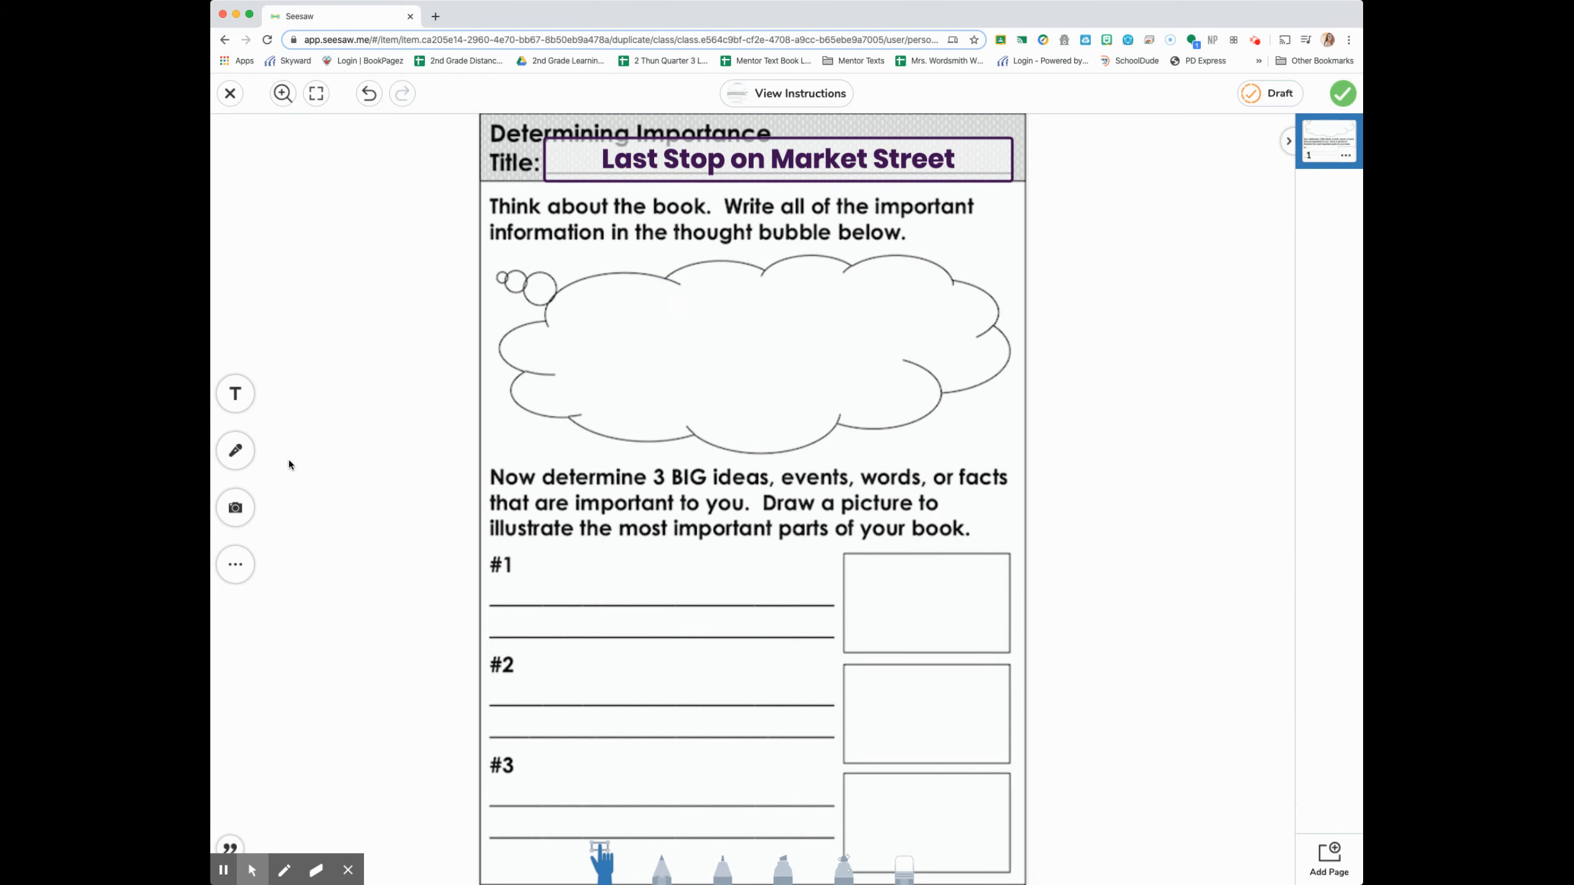
pyautogui.write('Big i')
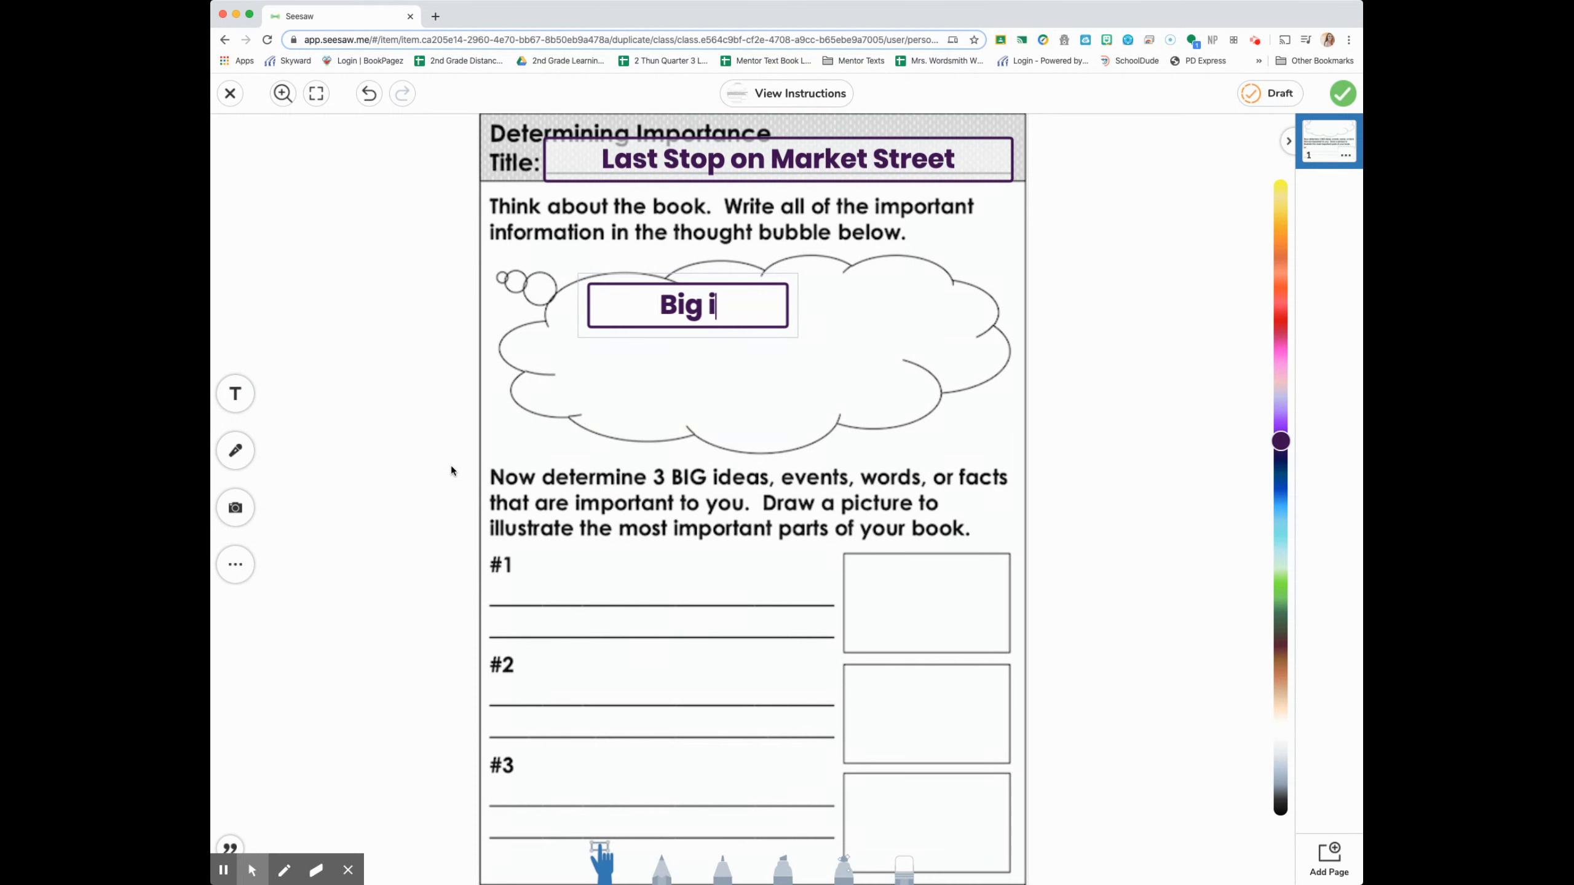
pyautogui.write('dea')
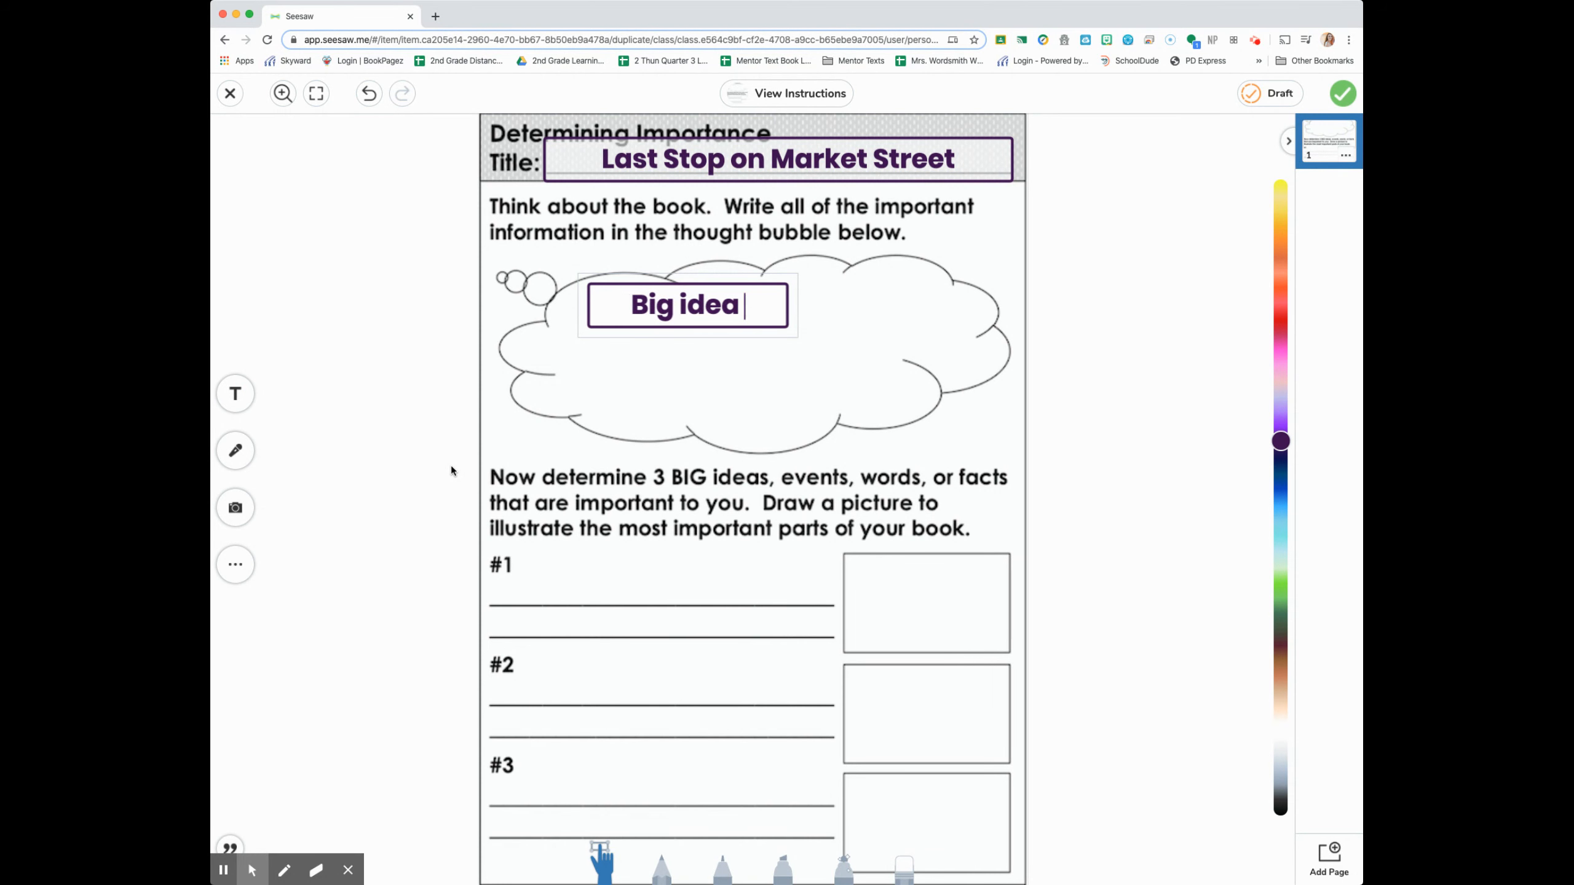
pyautogui.write('!')
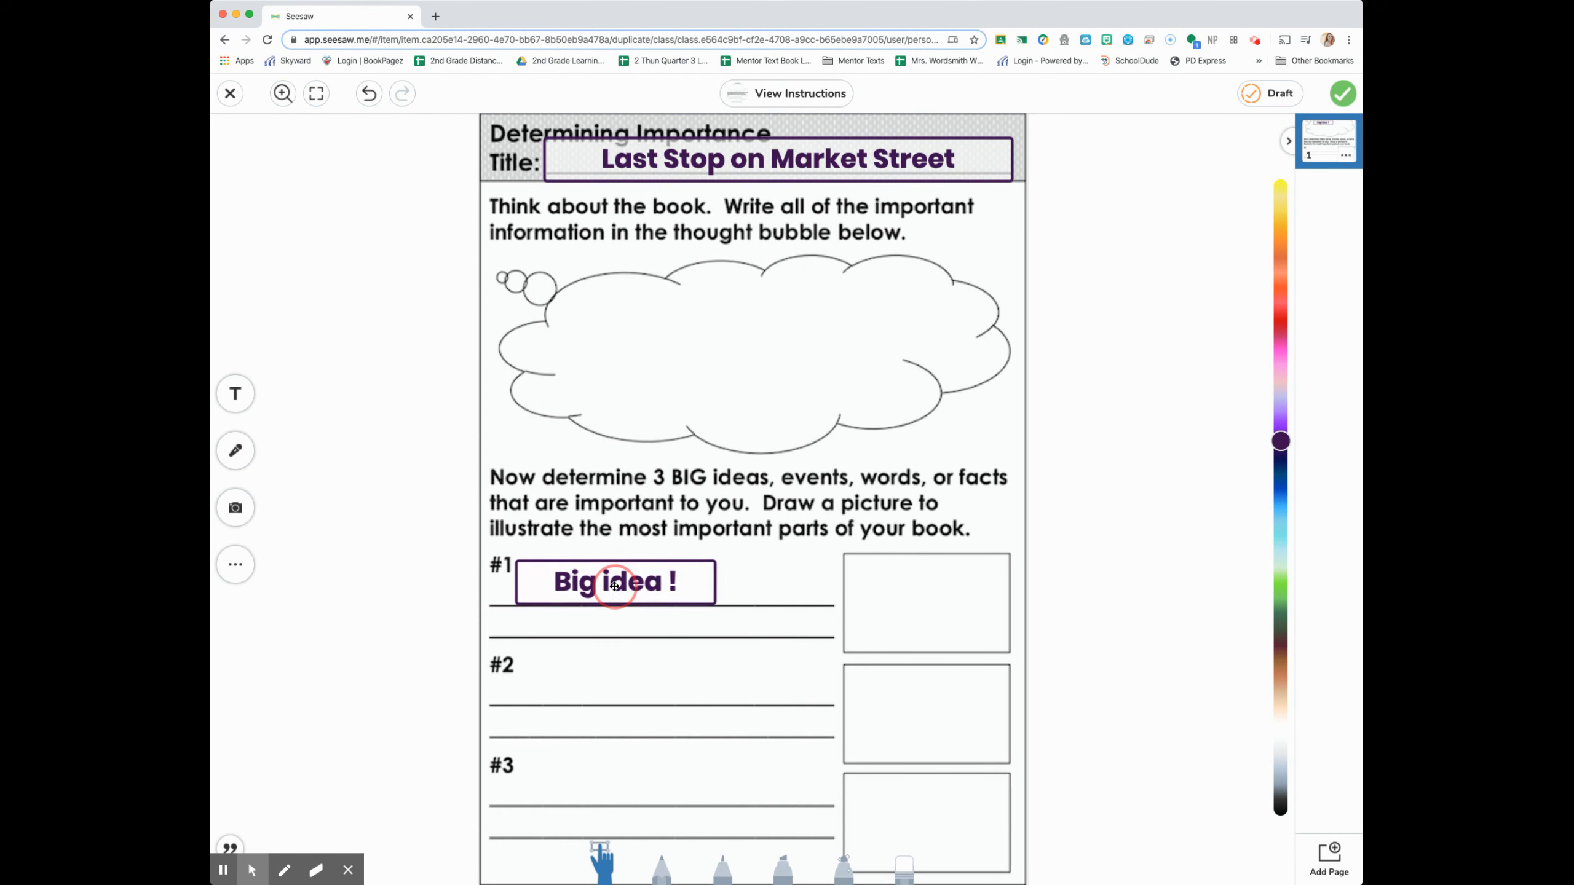
pyautogui.click(613, 581)
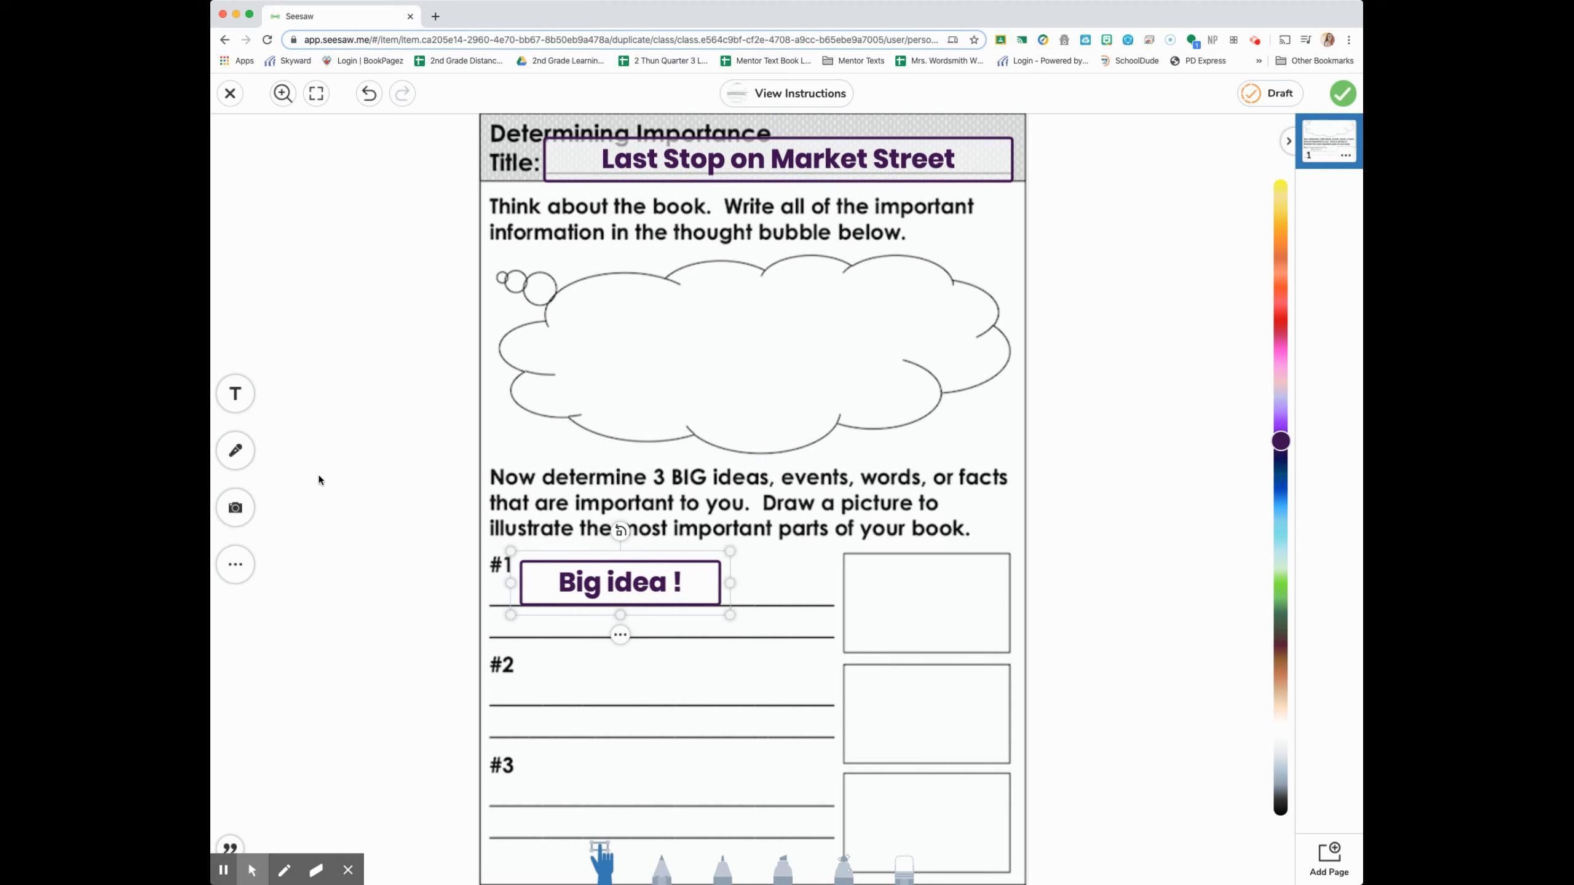
pyautogui.moveTo(290, 253)
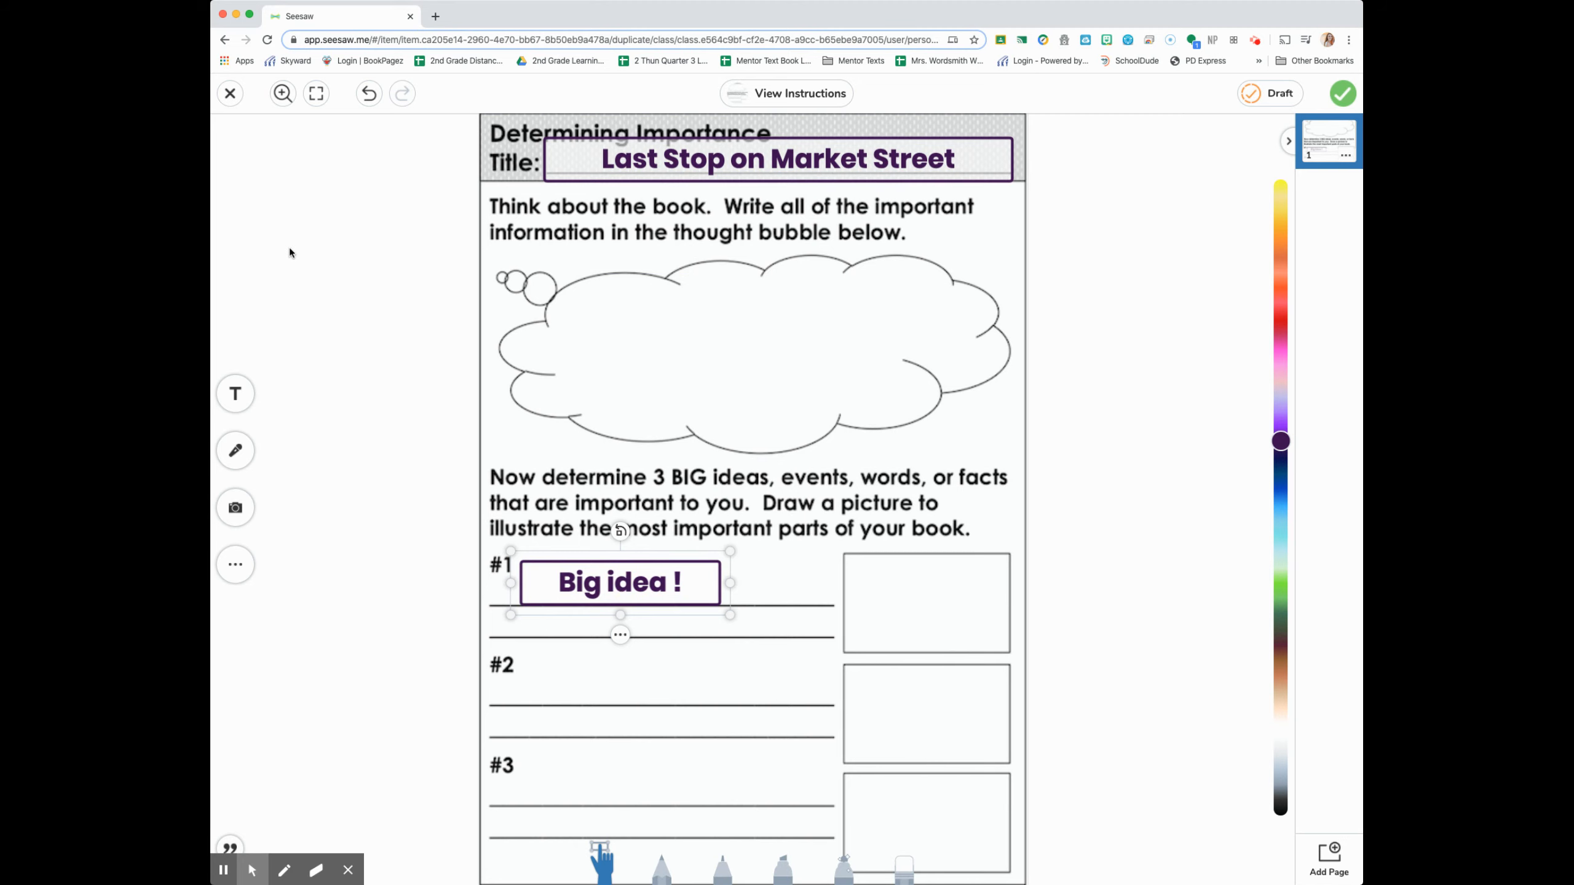
# Insert a pink heart from Shapes and move it into the #1 picture box
pyautogui.click(233, 563)
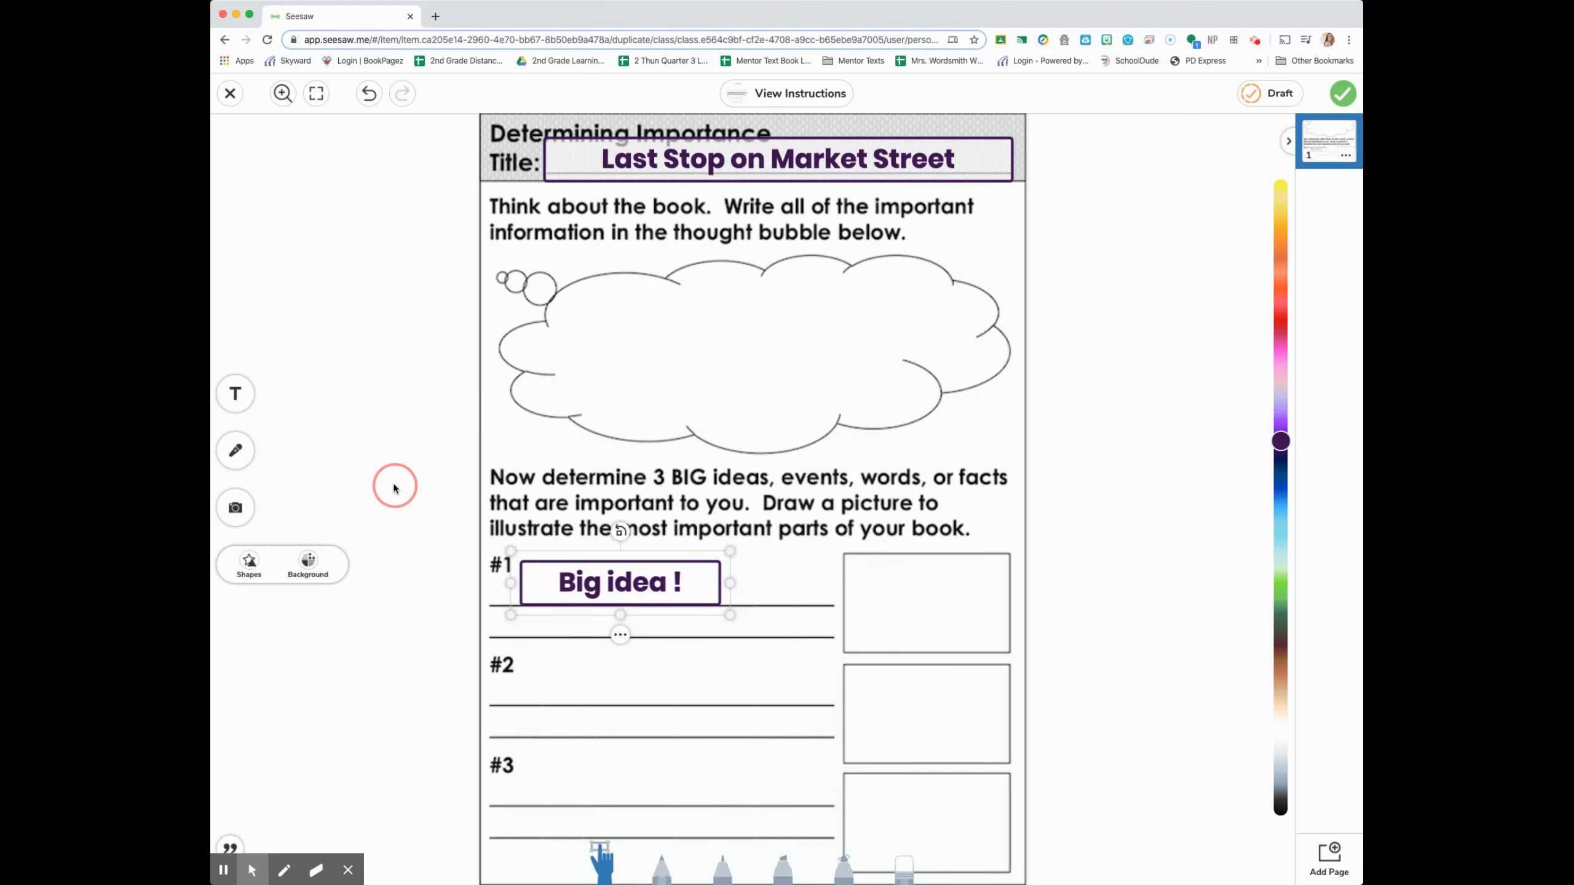
pyautogui.click(235, 507)
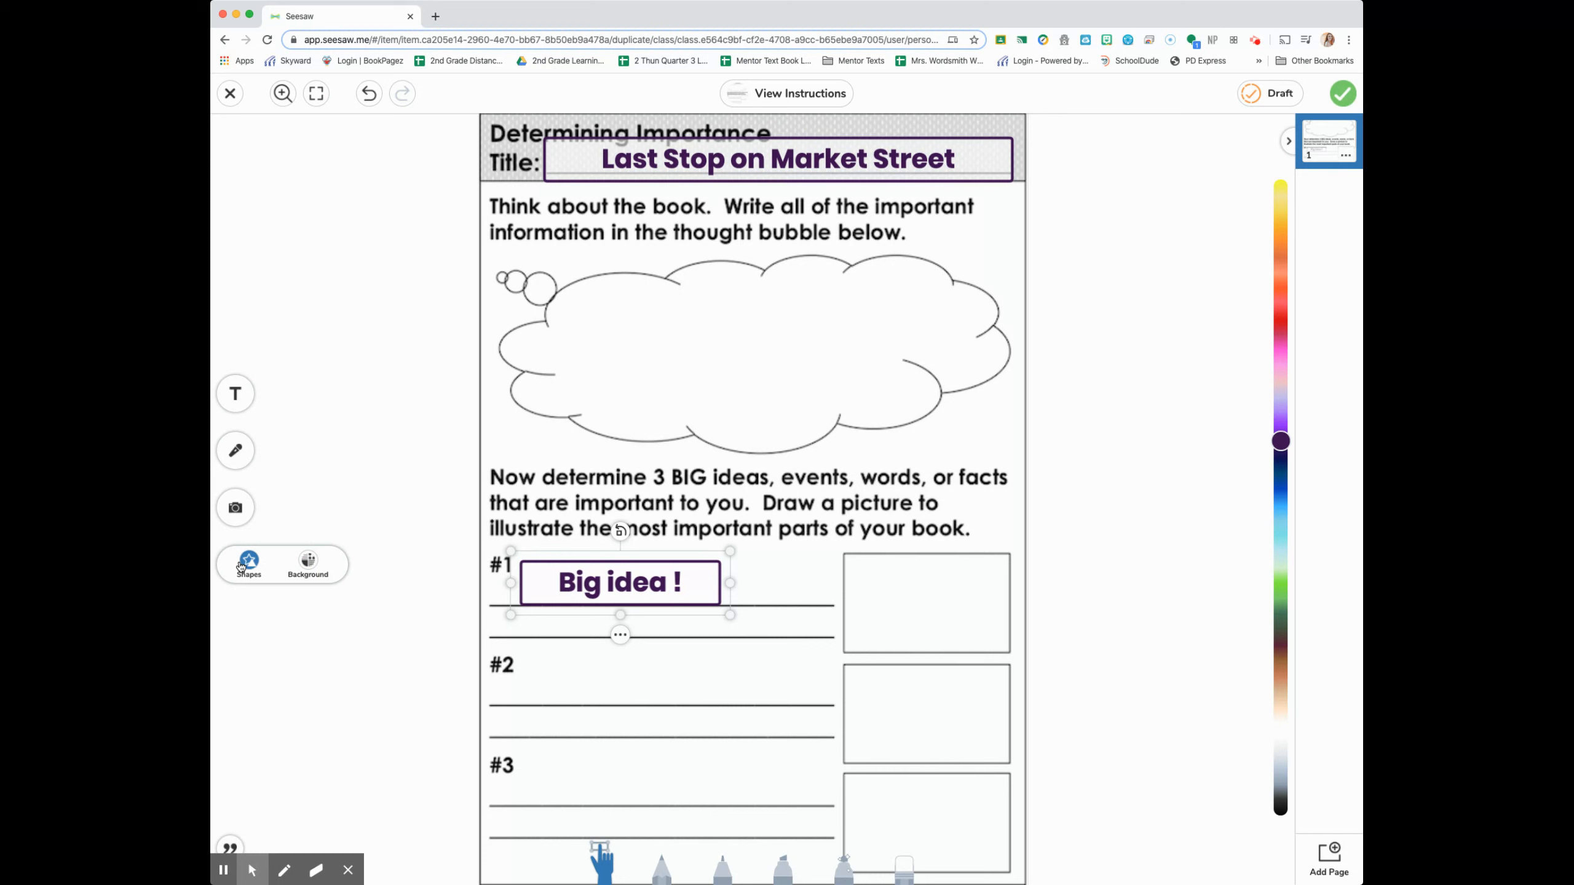
pyautogui.click(248, 564)
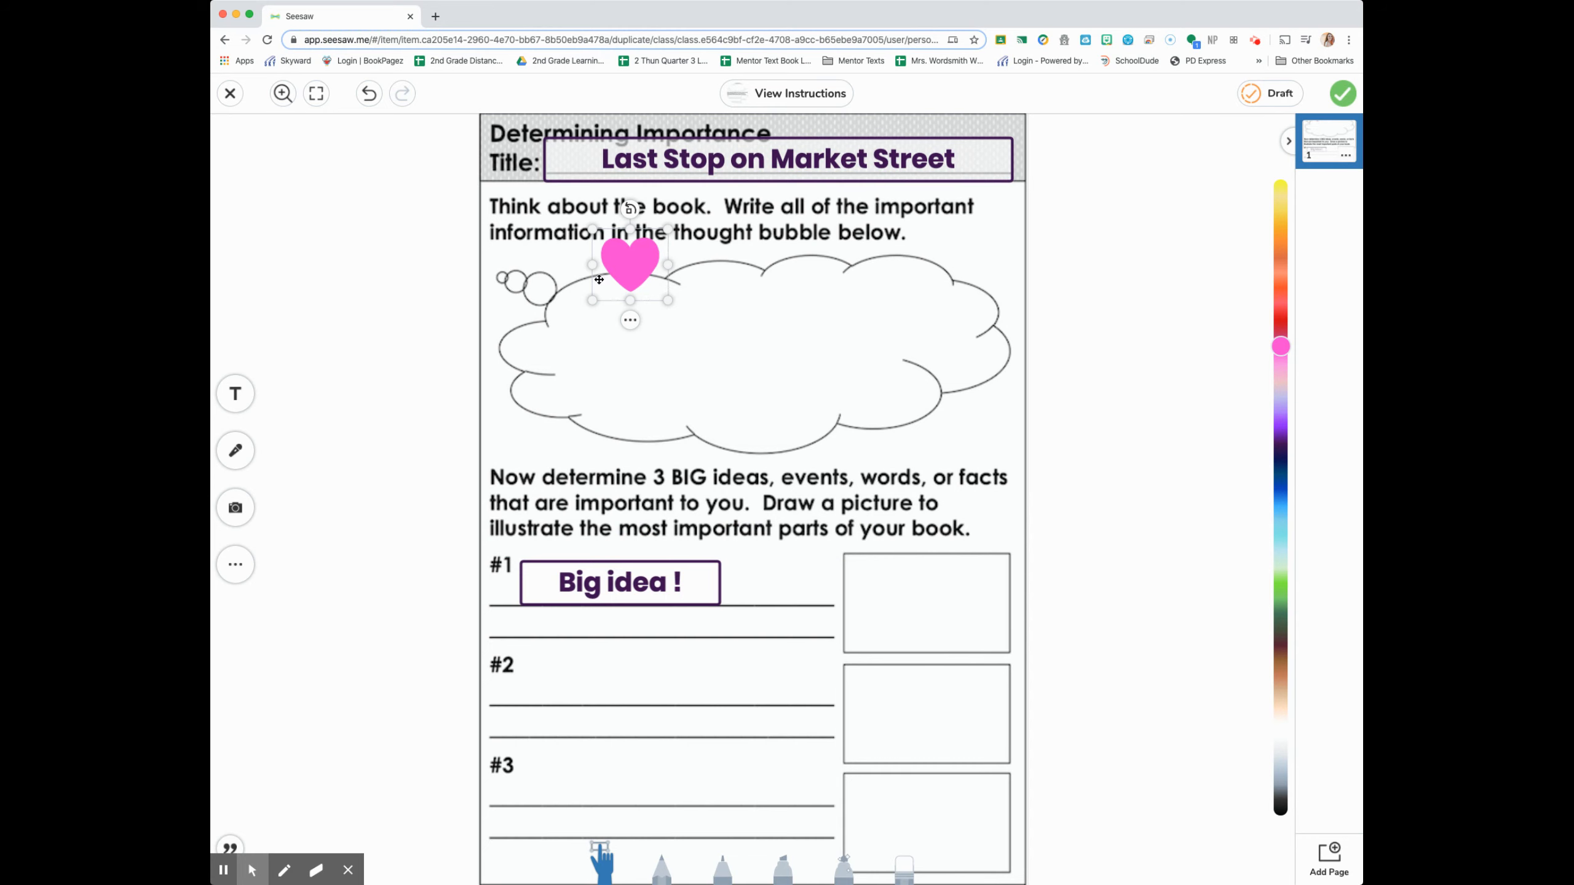
pyautogui.moveTo(629, 265); pyautogui.dragTo(923, 612)
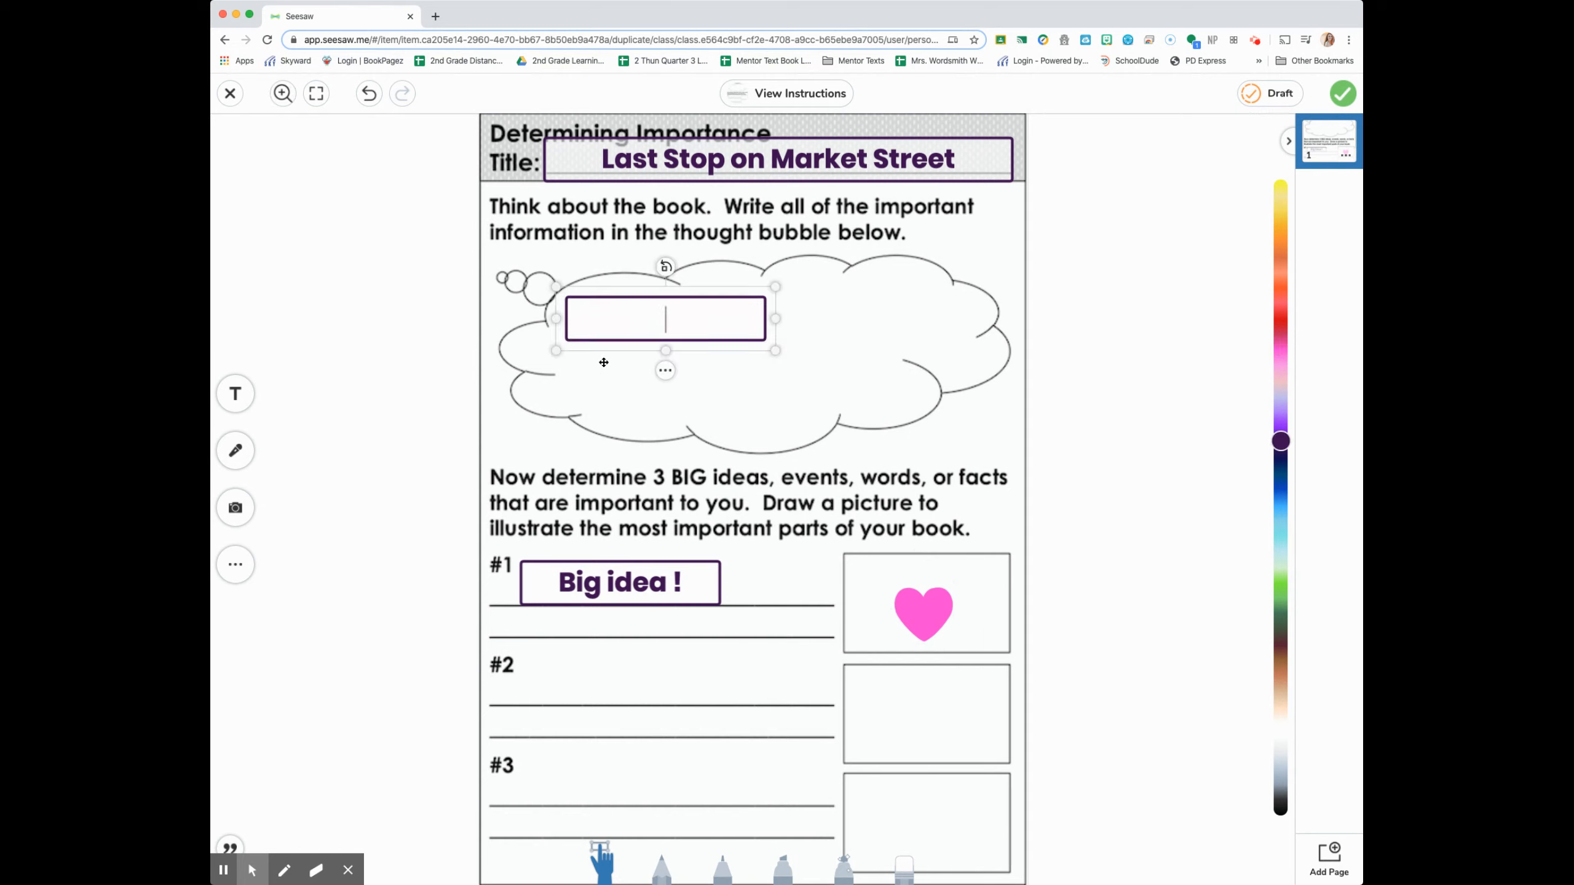
# Place a 'Big idea 2!' text box on the #2 line below idea #1
pyautogui.write('Big idea 2!')
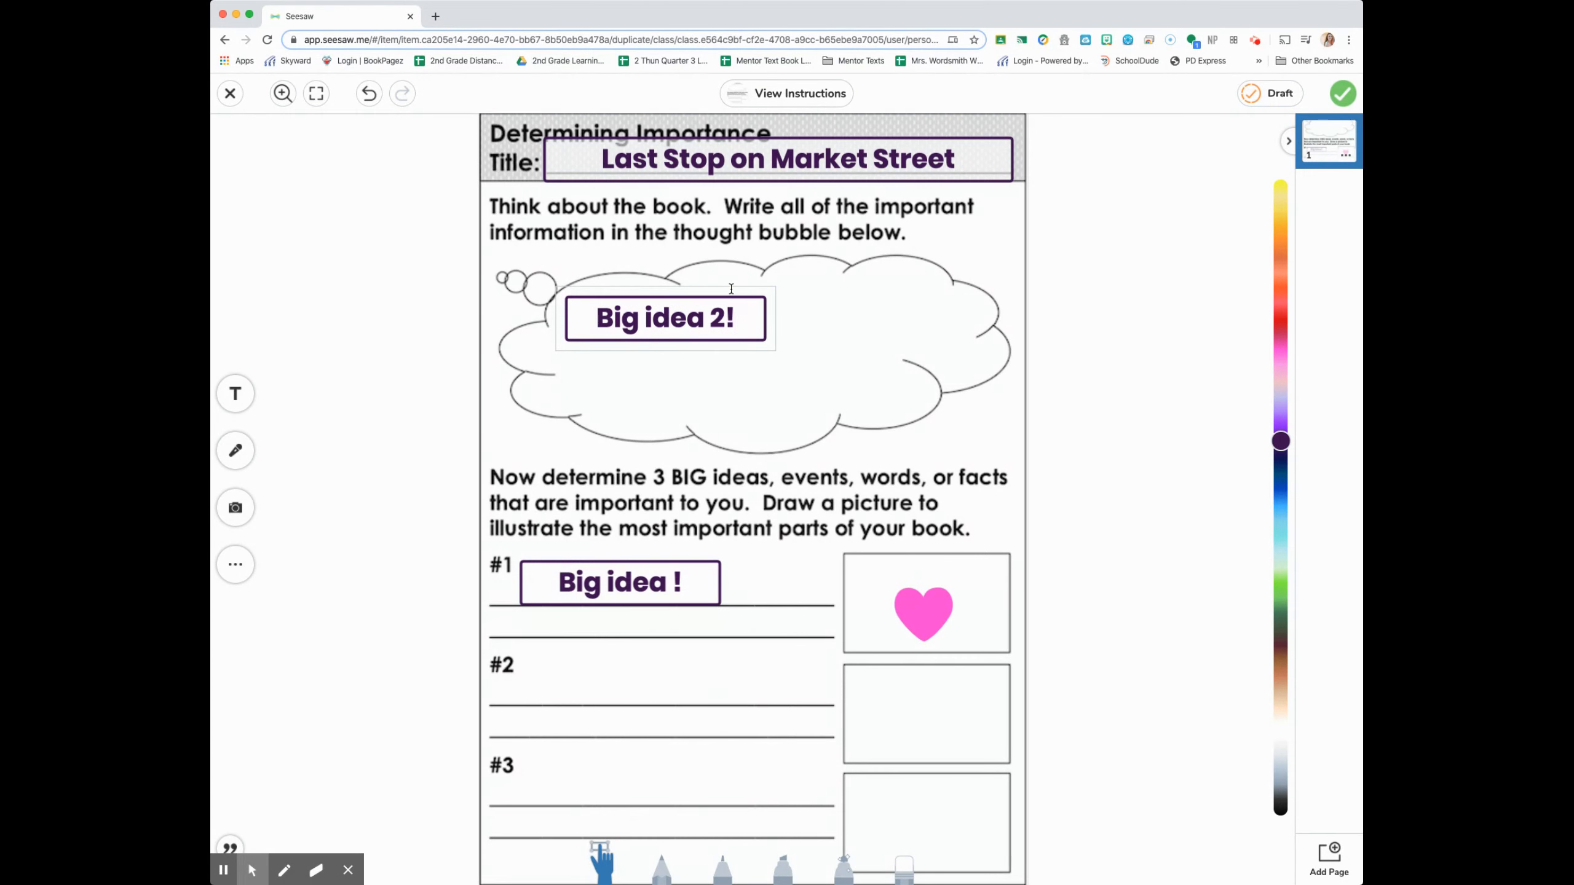
pyautogui.click(664, 318)
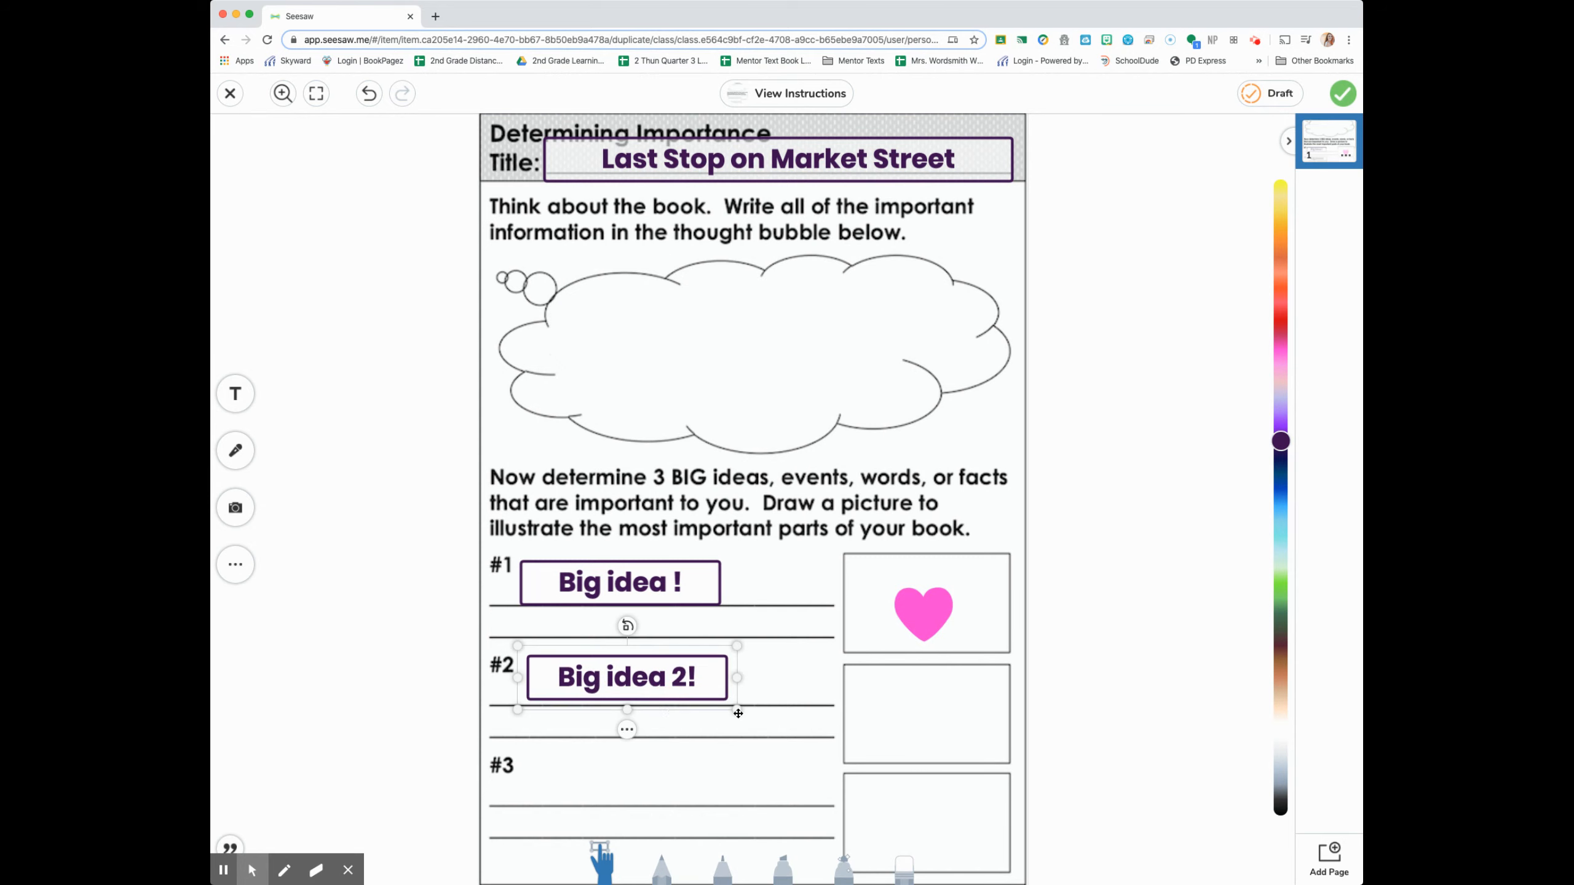
pyautogui.moveTo(648, 779)
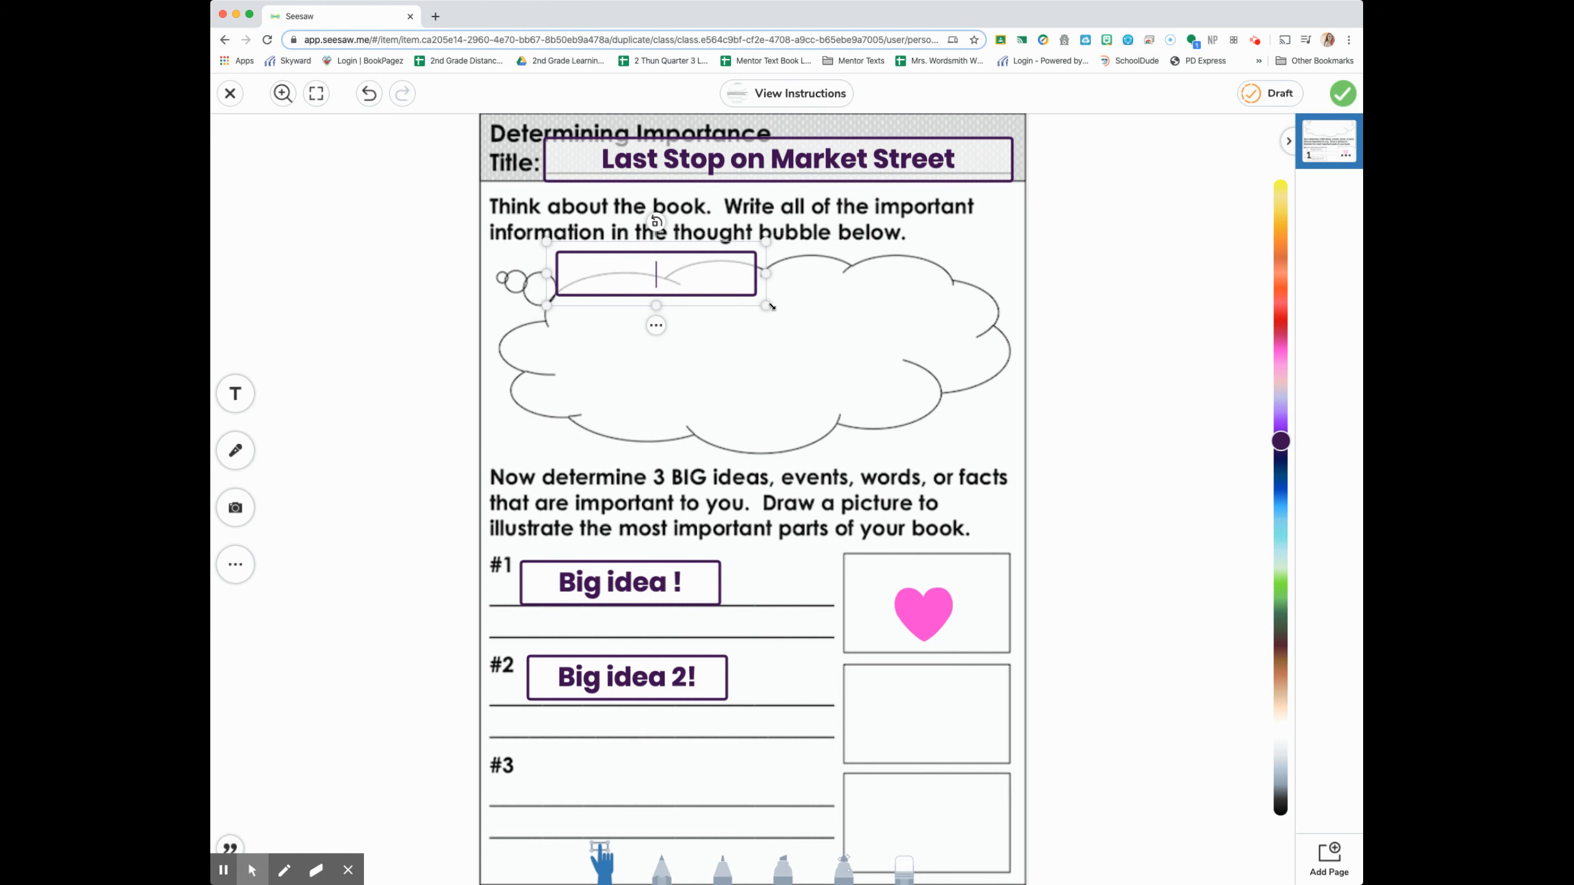
# Write 'IMPORTANT information from the book!' in the thought bubble and post the worksheet to the journal
pyautogui.write('IM')
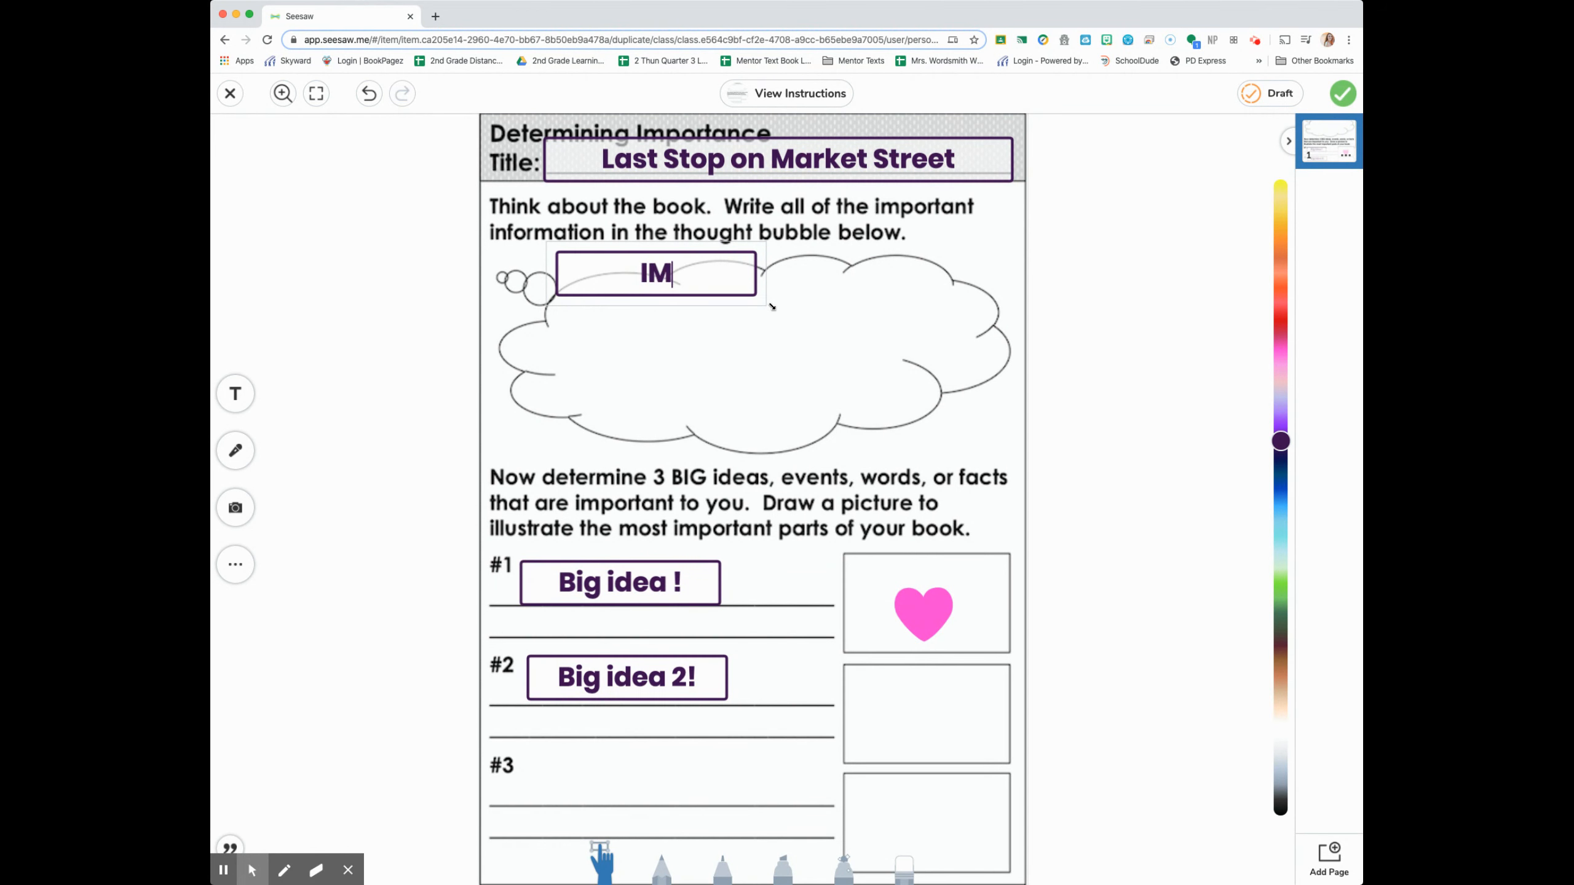
pyautogui.write('PORTANT information from the boook')
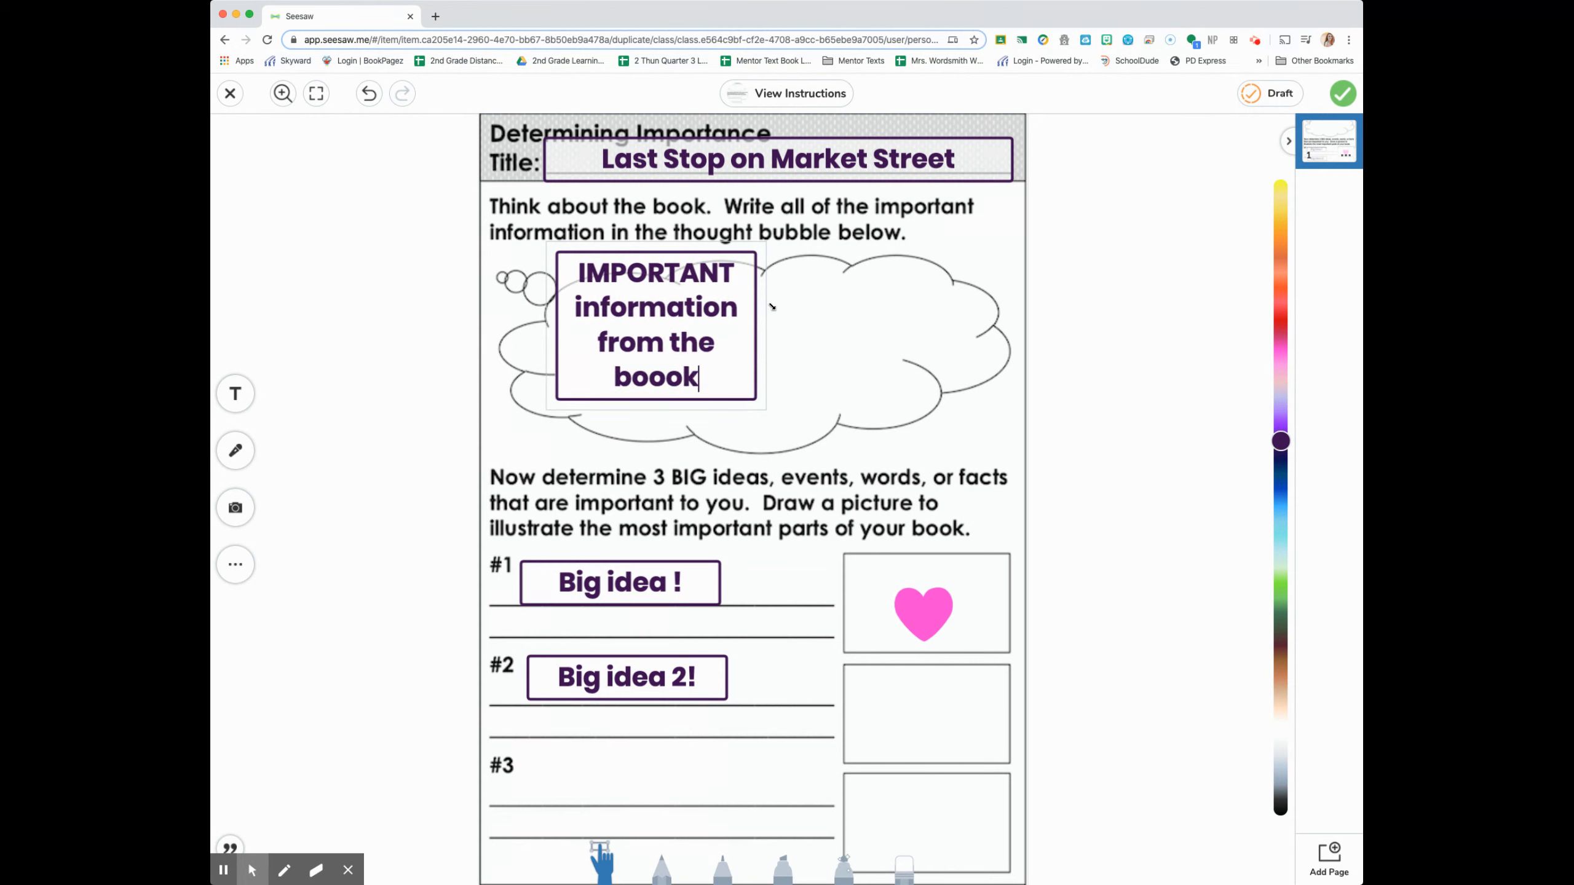
pyautogui.press('Backspace')
pyautogui.write('!')
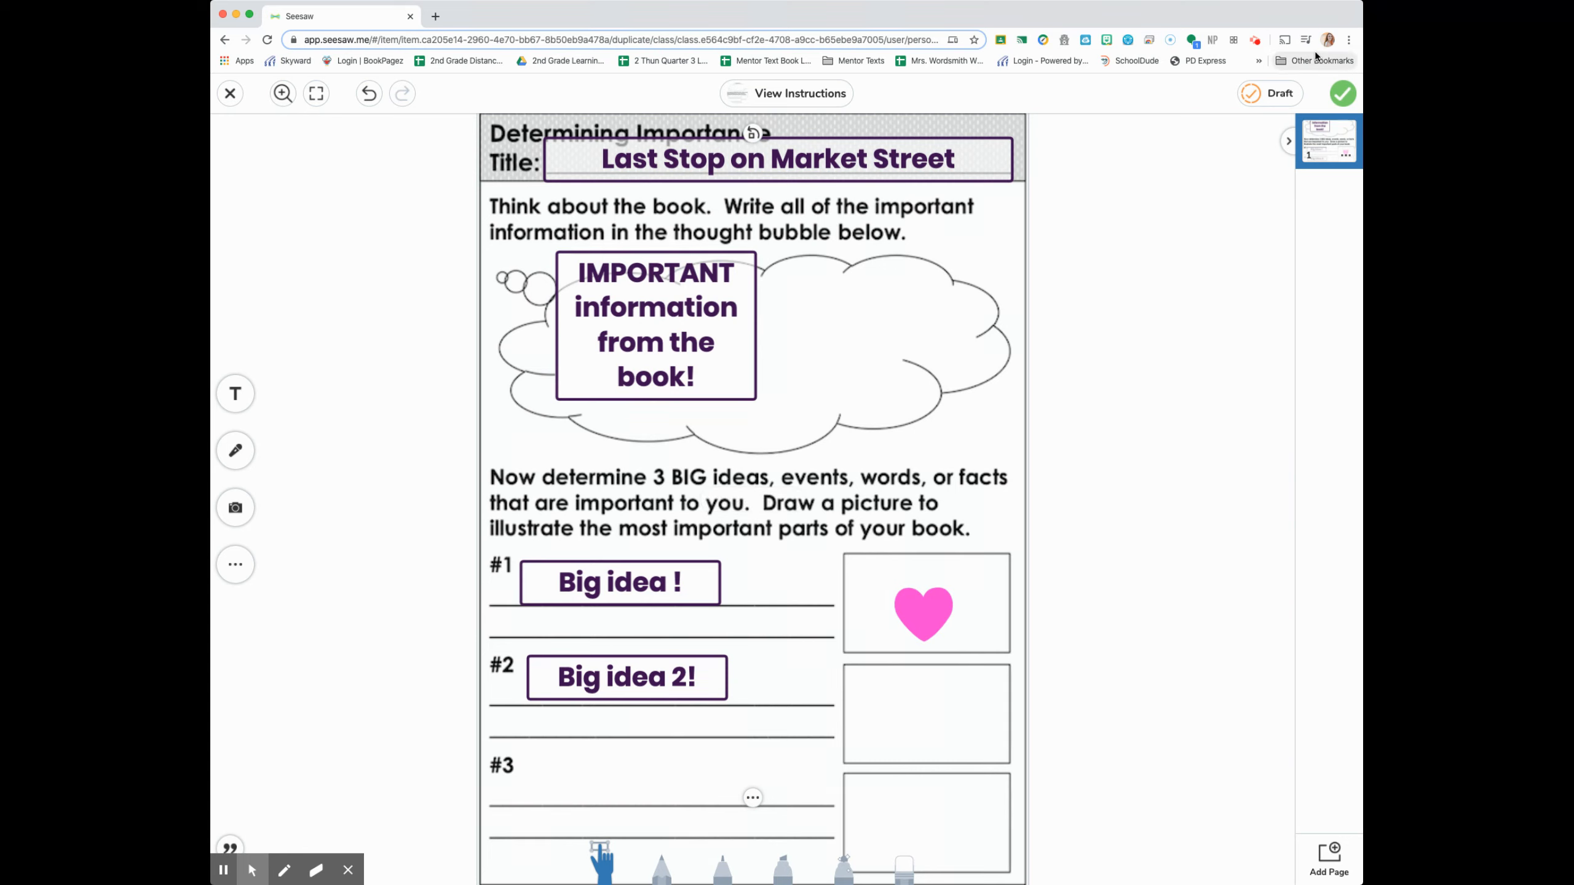
pyautogui.moveTo(222, 869)
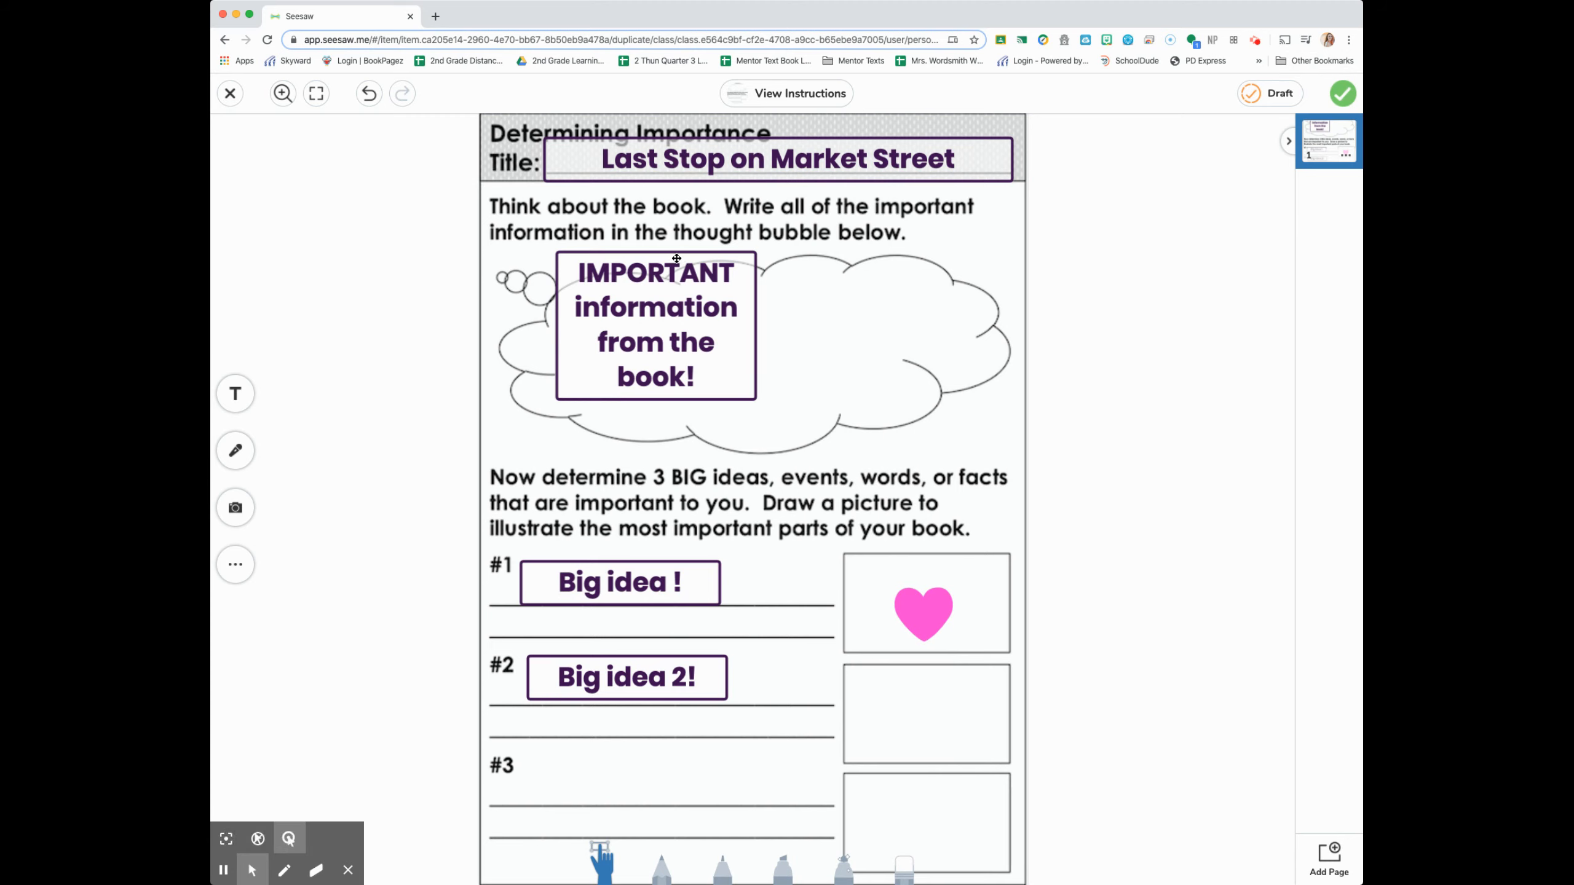
pyautogui.moveTo(655, 326); pyautogui.dragTo(743, 348)
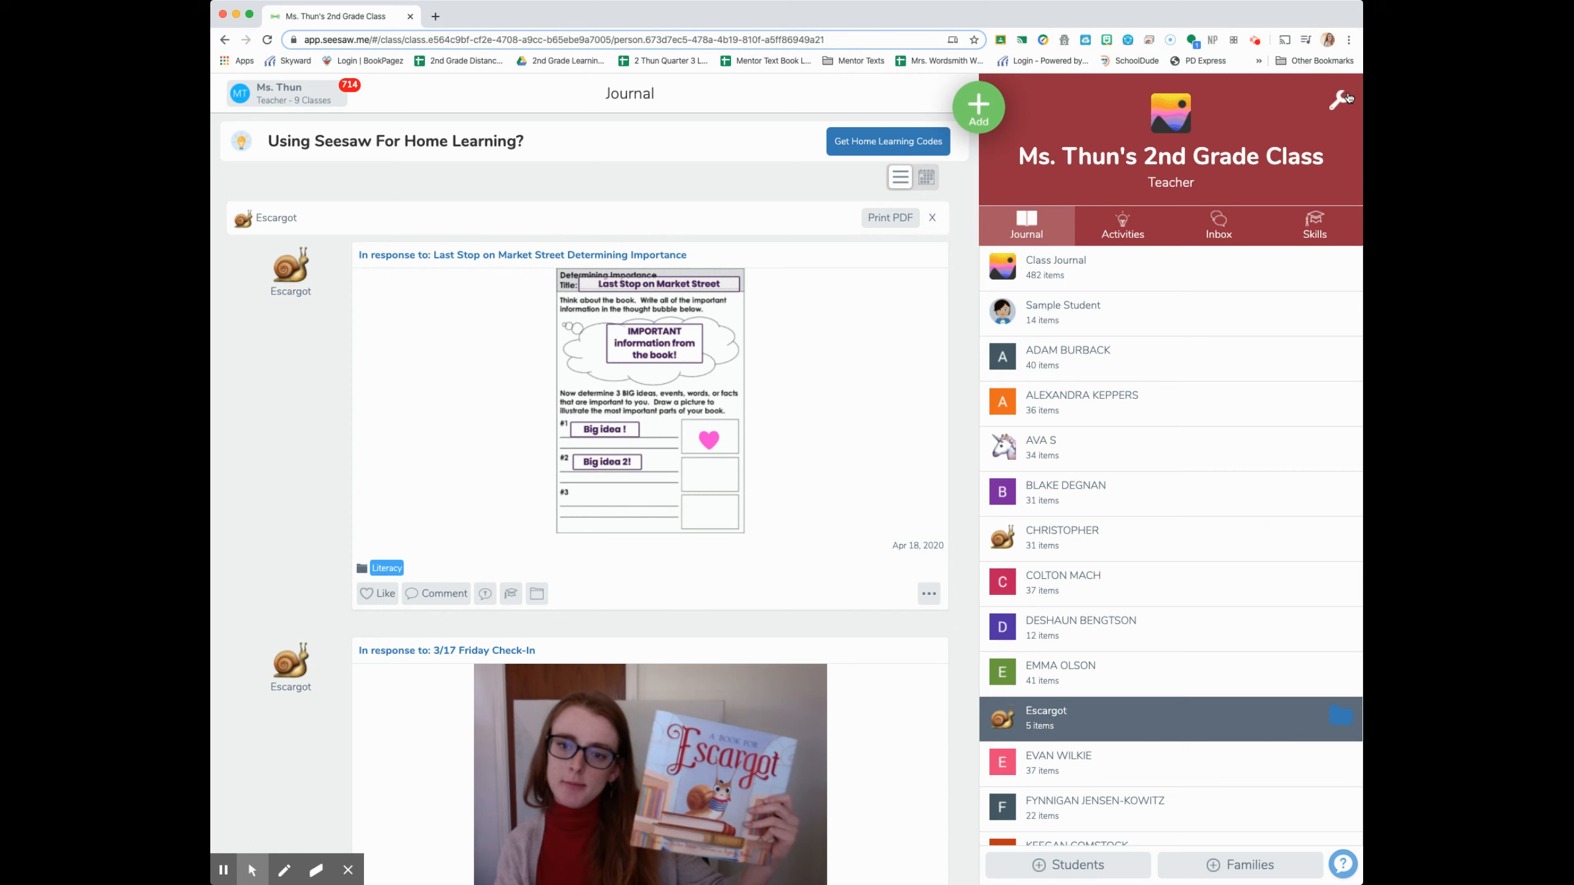
pyautogui.moveTo(460, 140)
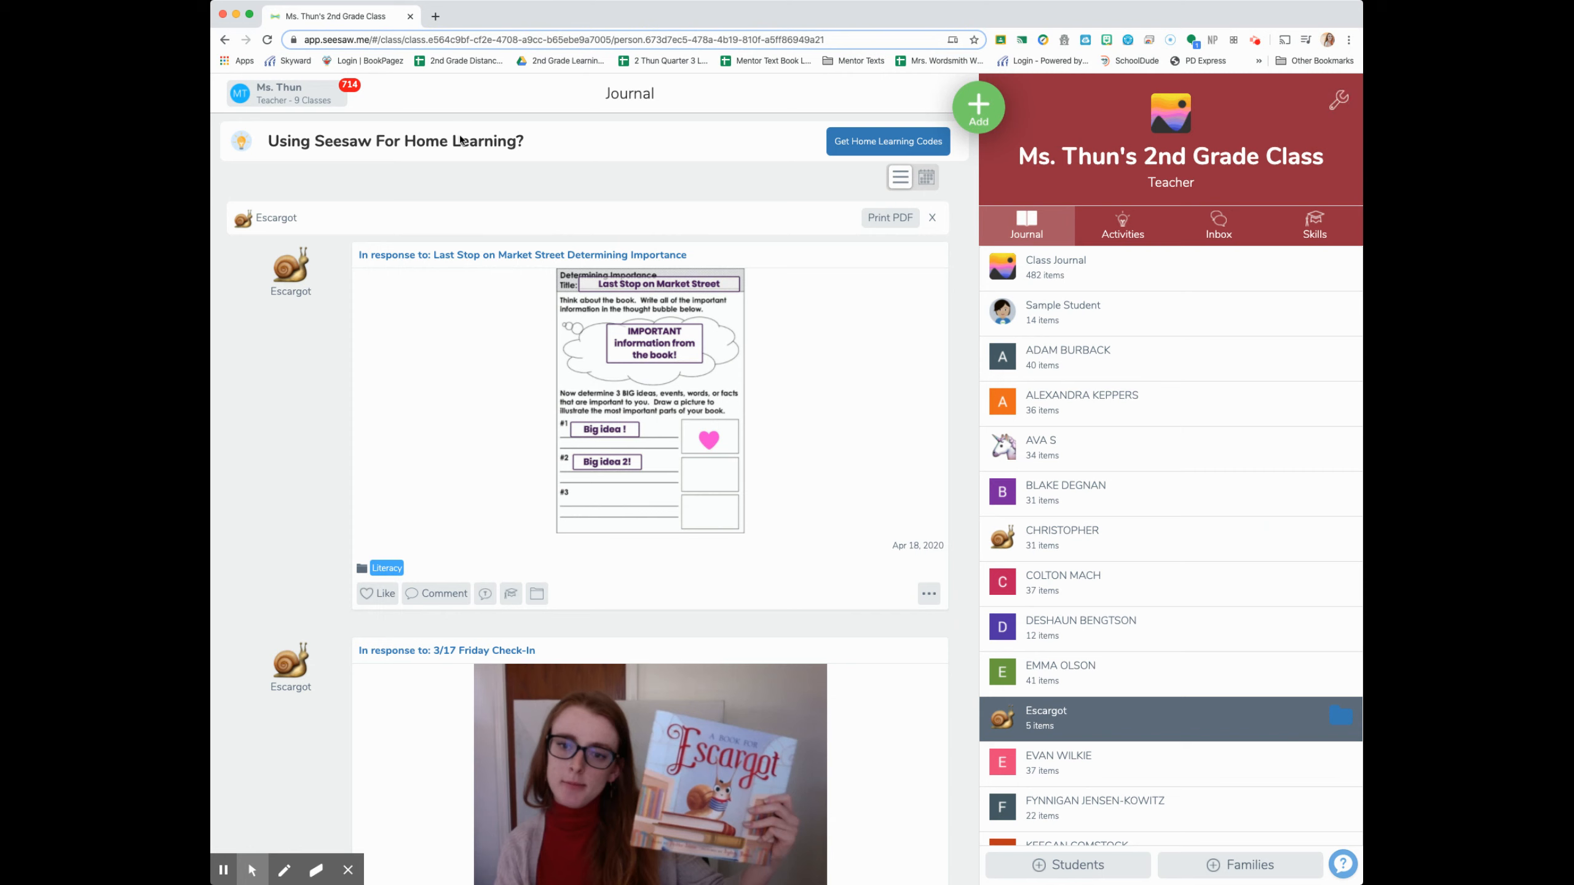